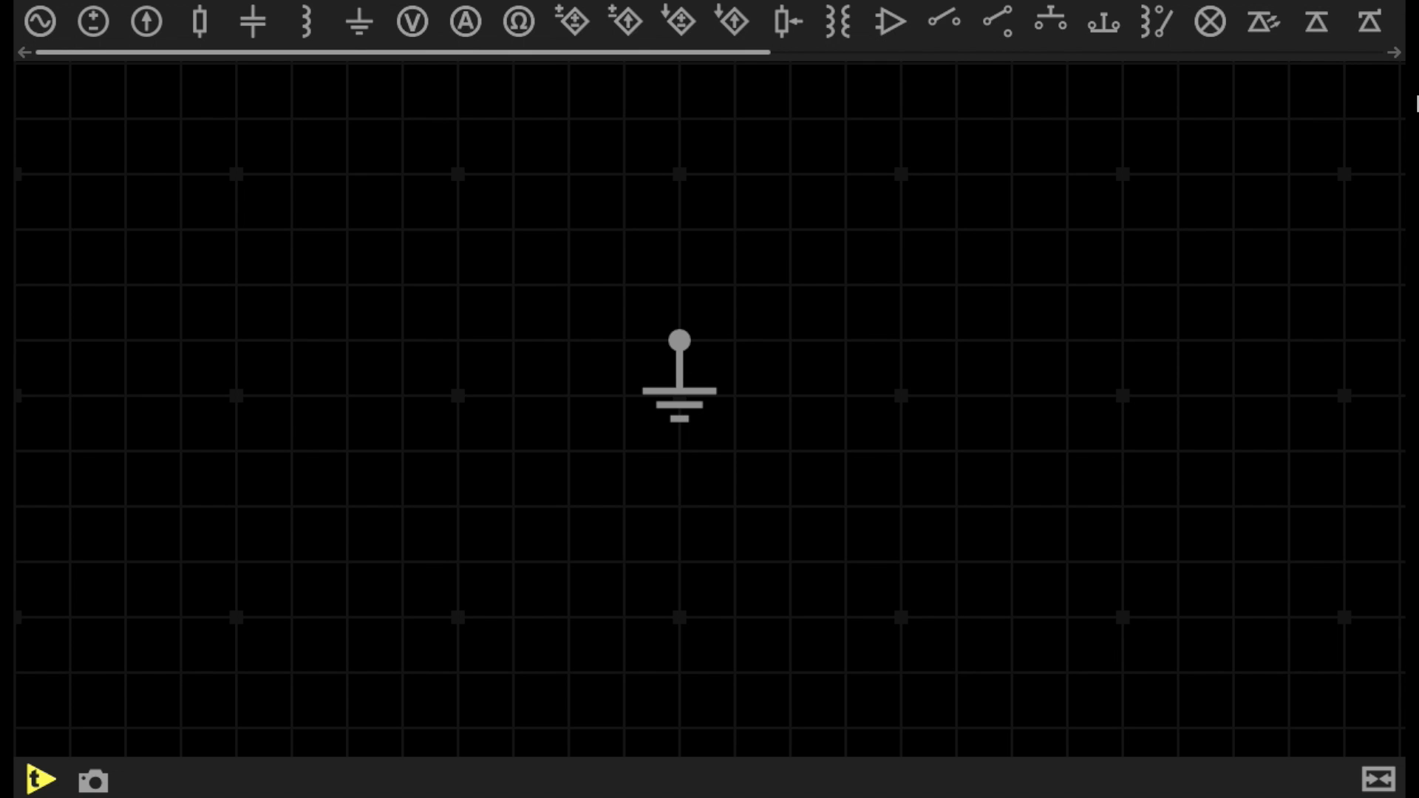
{"action": "mouse_move", "coordinate": [872, 526]}
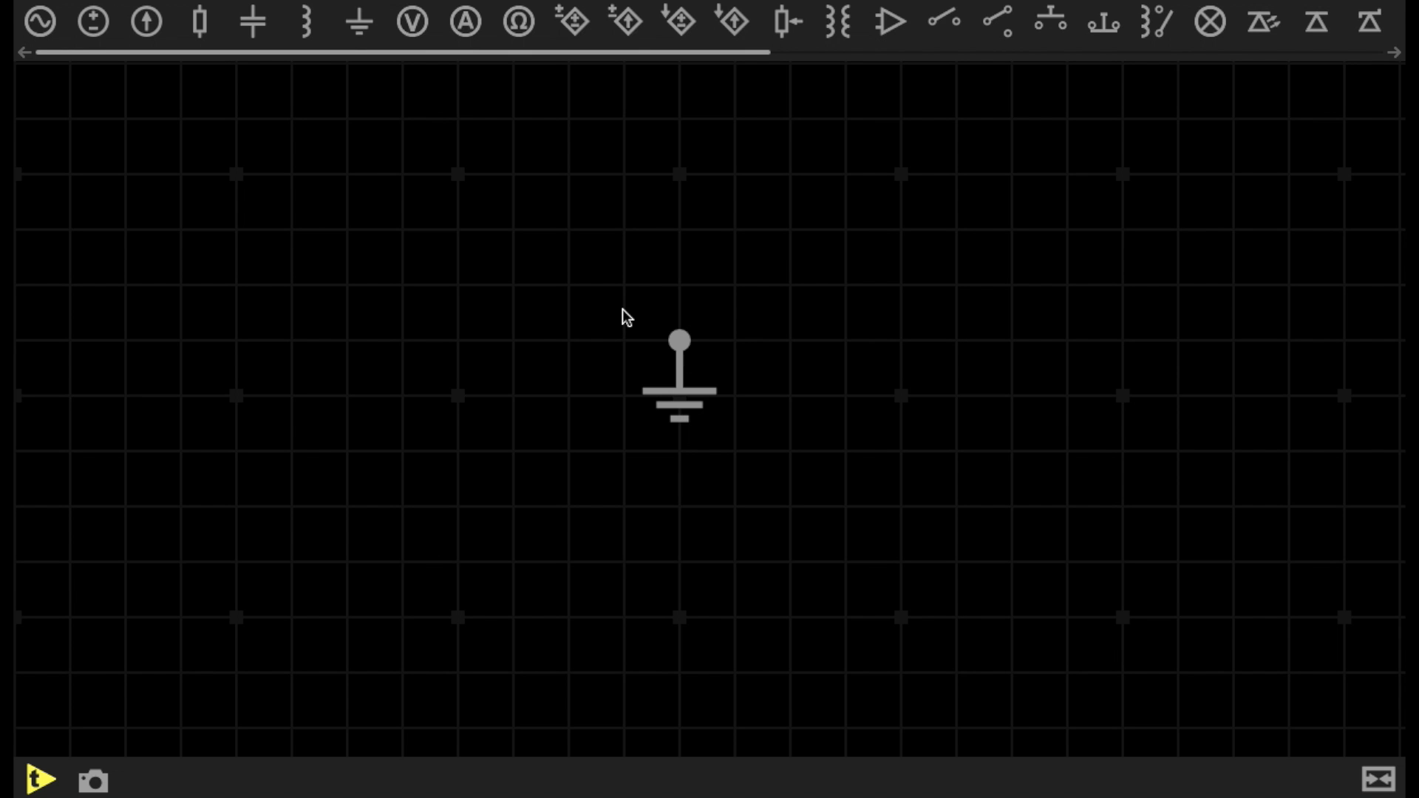
{"action": "mouse_move", "coordinate": [354, 331]}
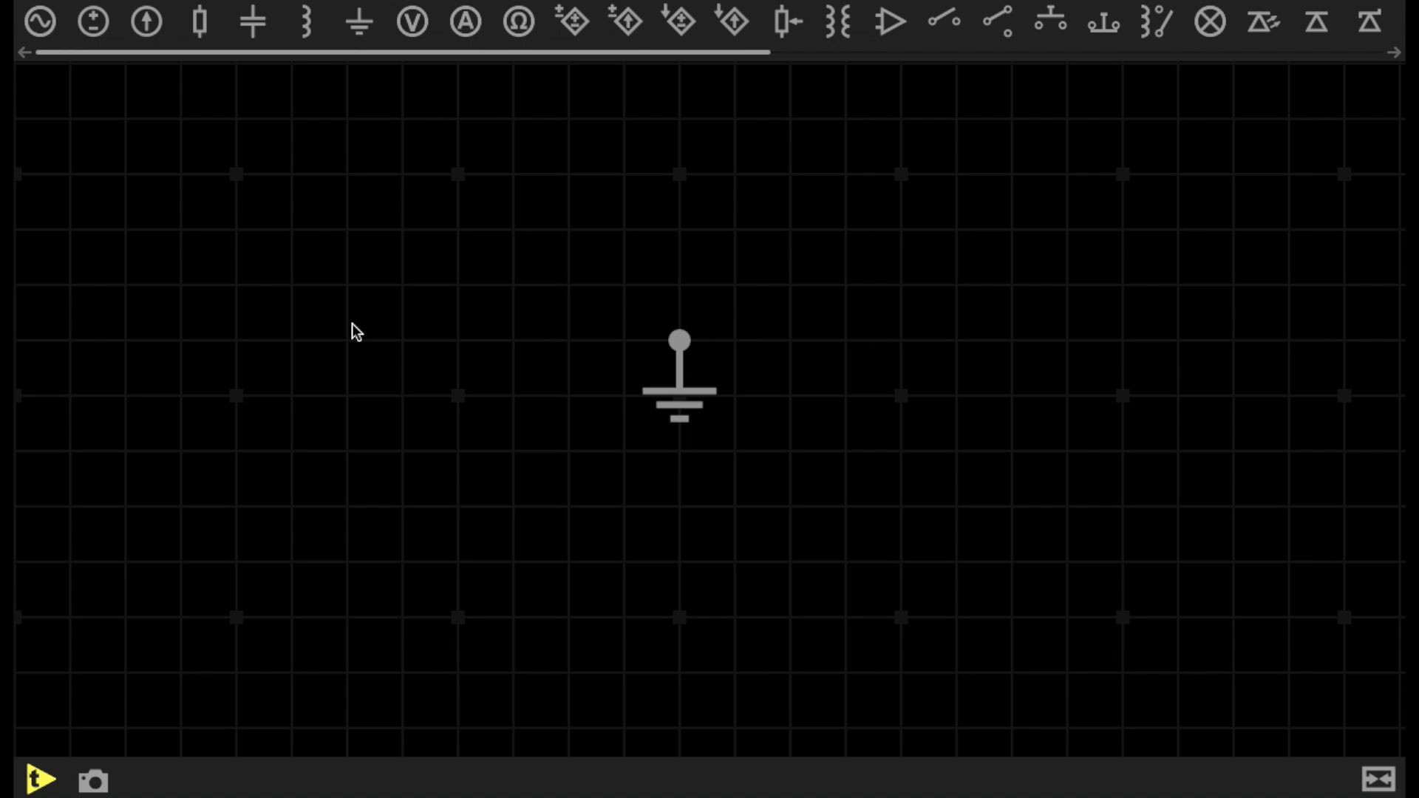
{"action": "mouse_move", "coordinate": [970, 617]}
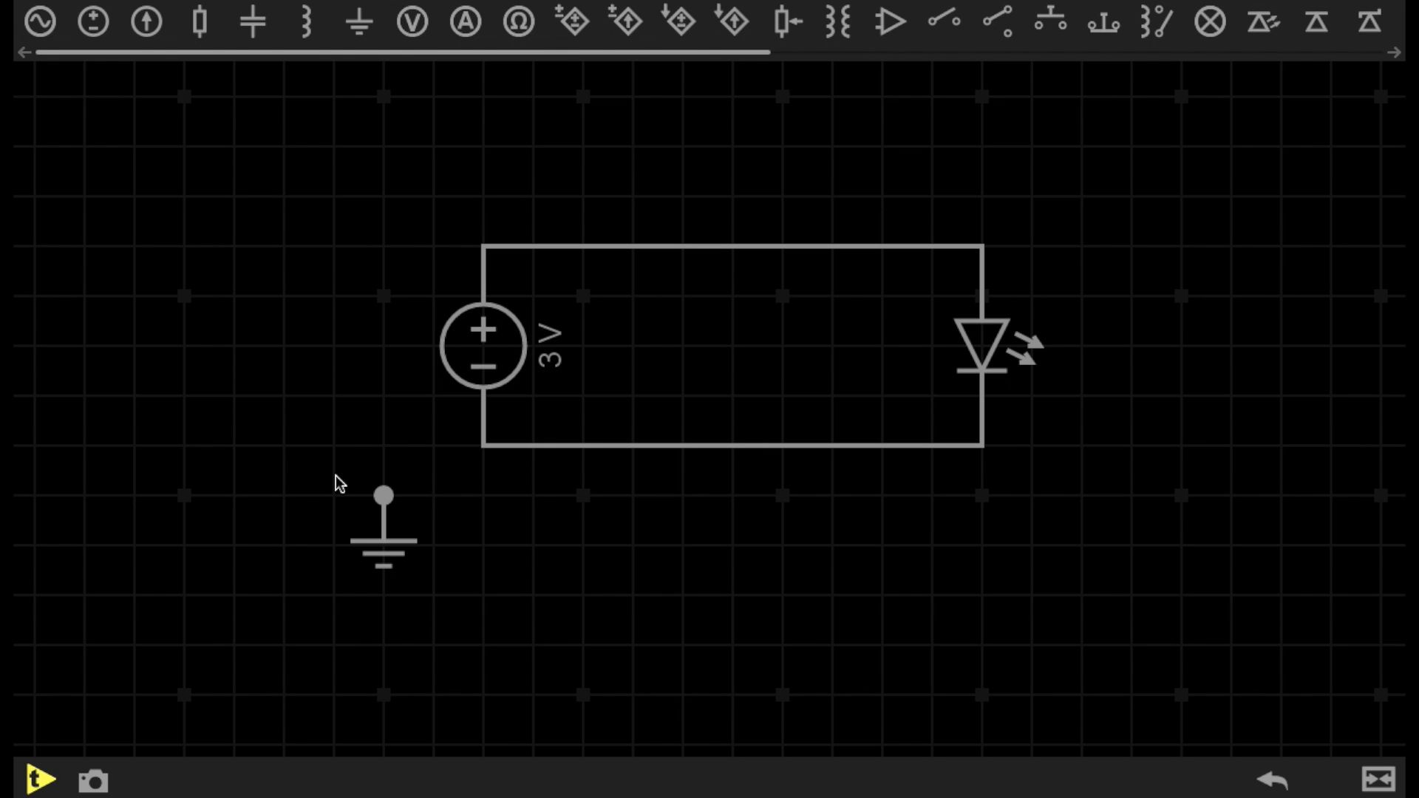
{"action": "mouse_move", "coordinate": [487, 344]}
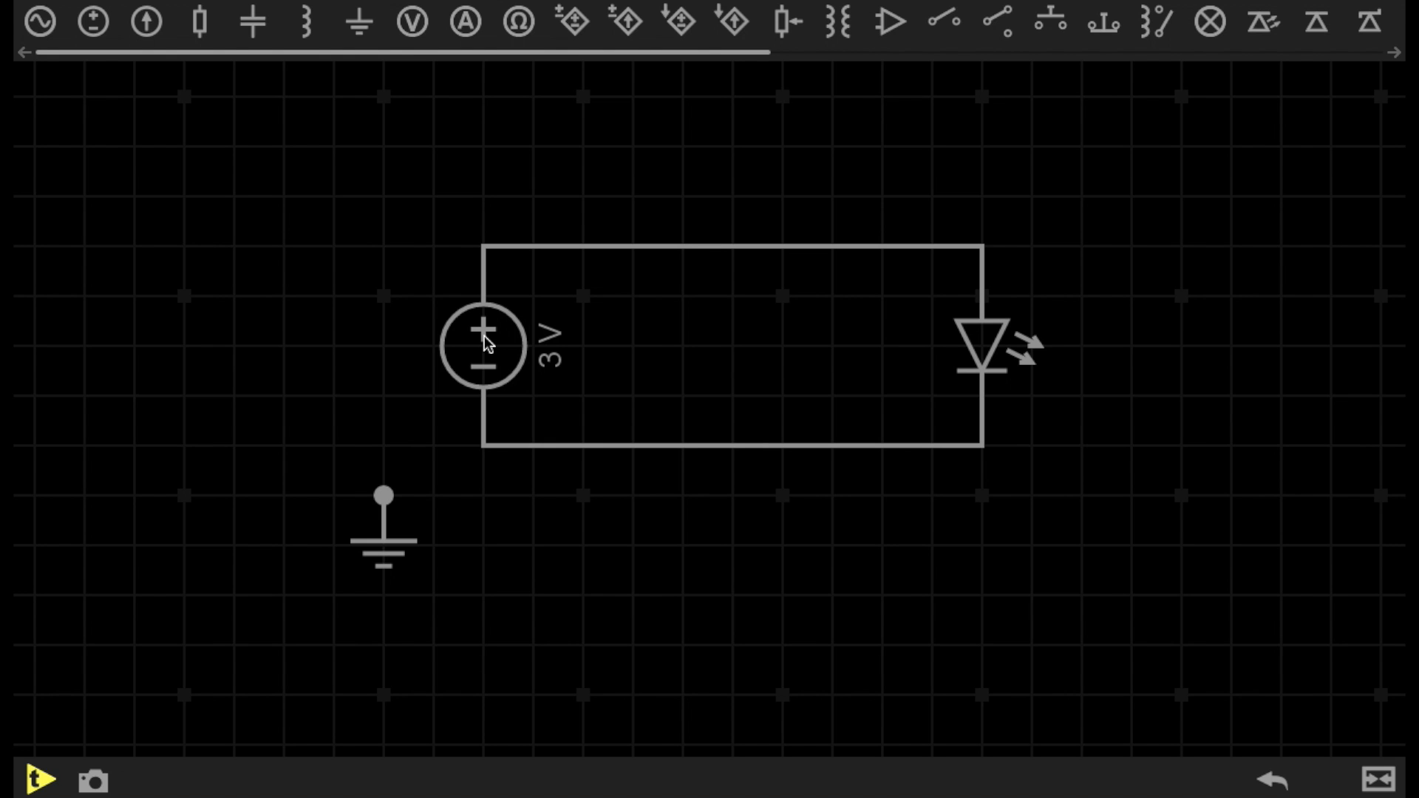
{"action": "mouse_move", "coordinate": [486, 336]}
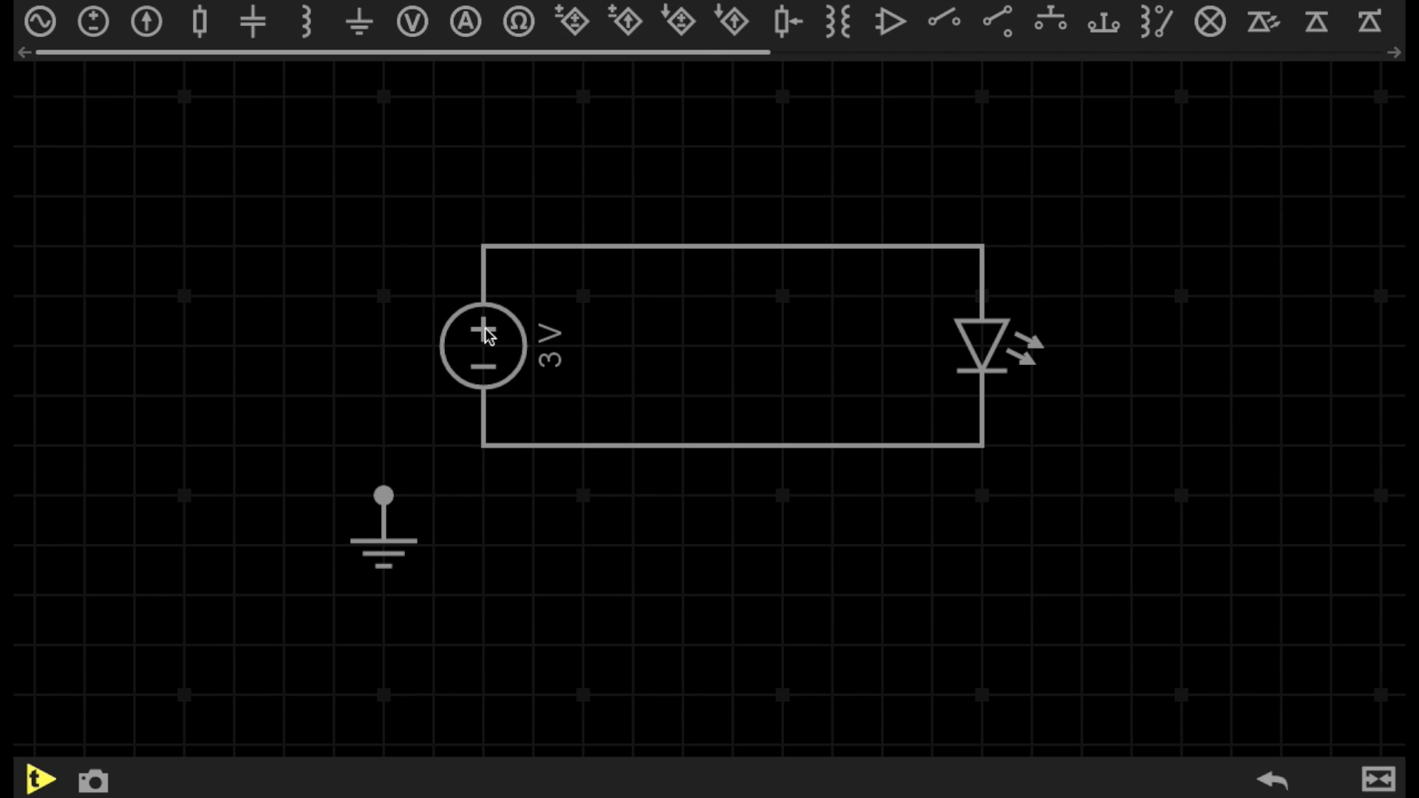
{"action": "mouse_move", "coordinate": [747, 239]}
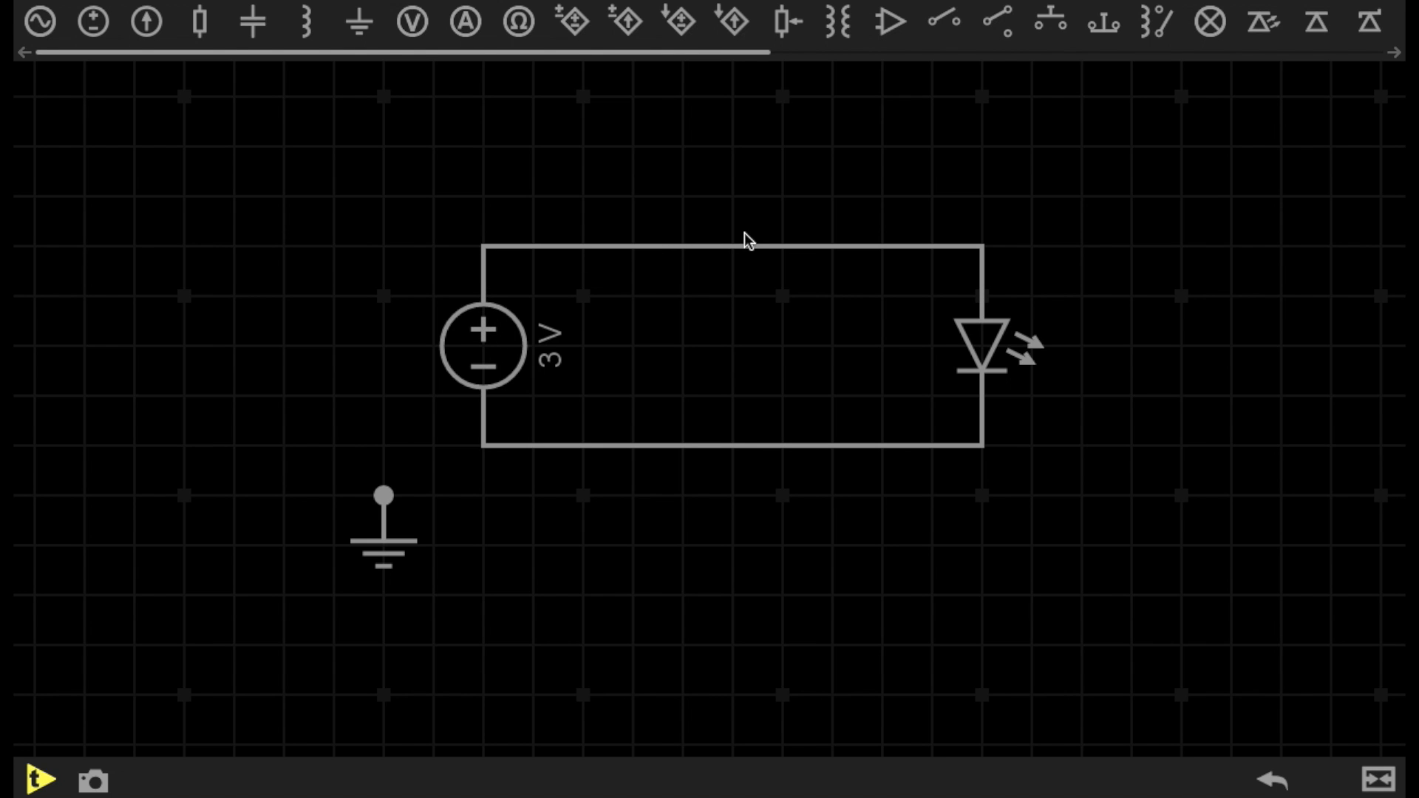
{"action": "mouse_move", "coordinate": [985, 288]}
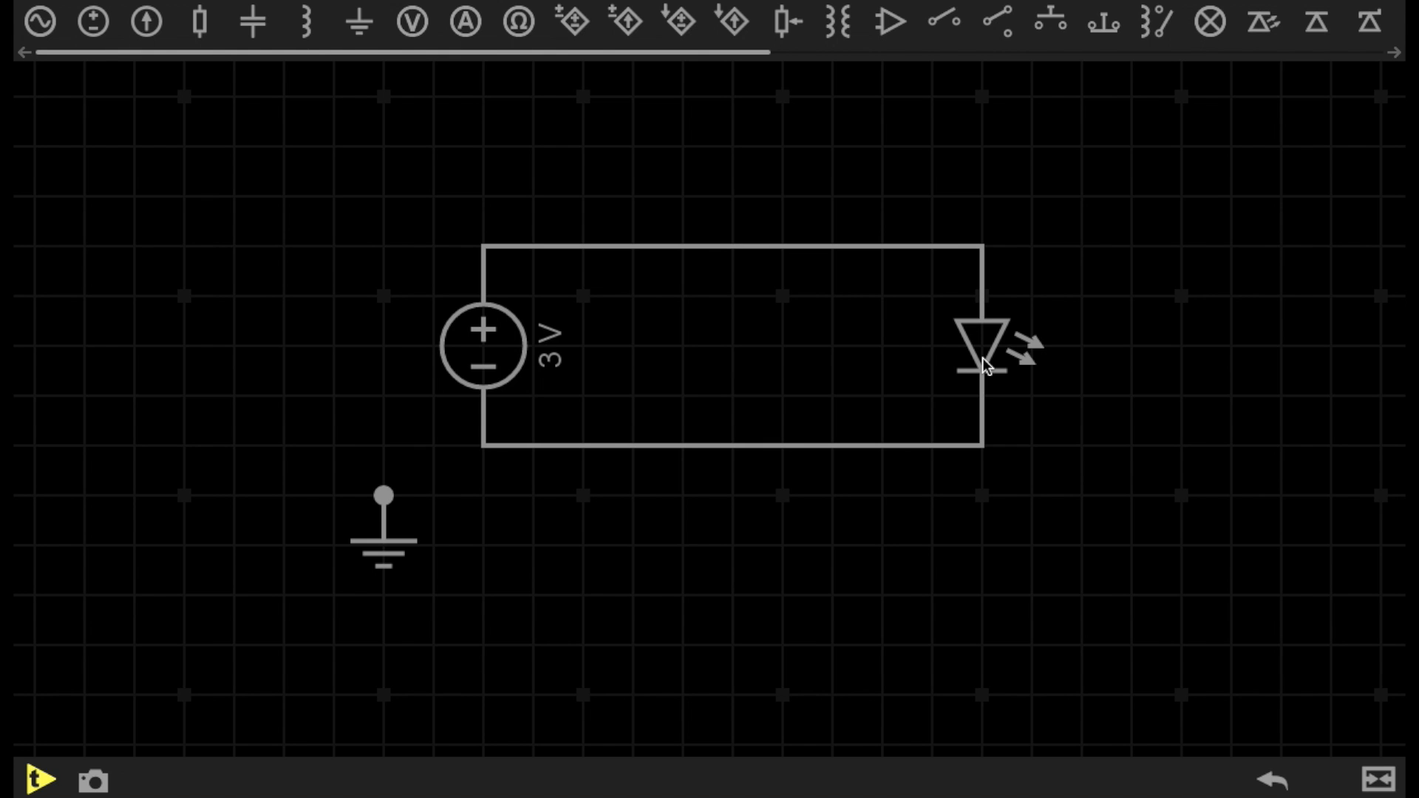
{"action": "mouse_move", "coordinate": [947, 453]}
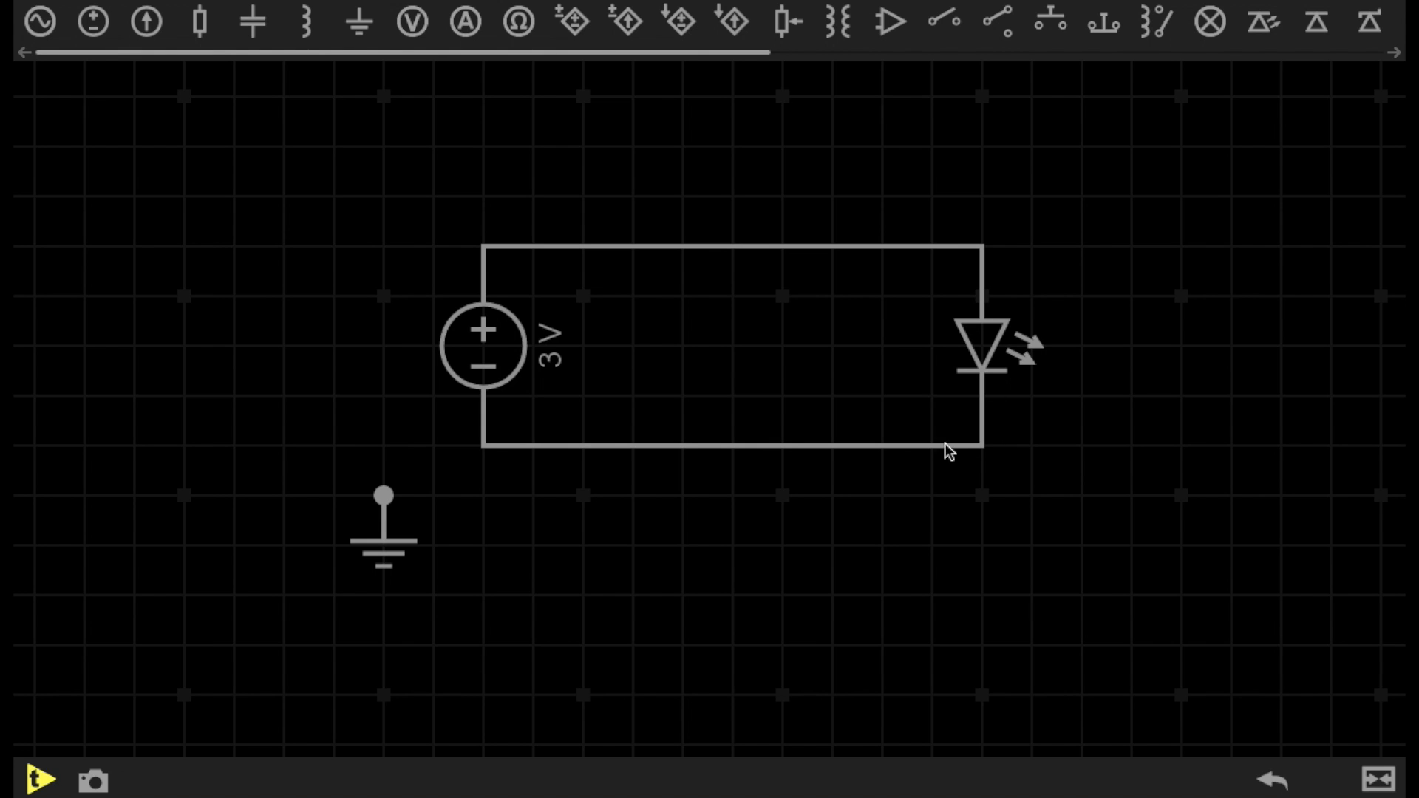
{"action": "mouse_move", "coordinate": [486, 372]}
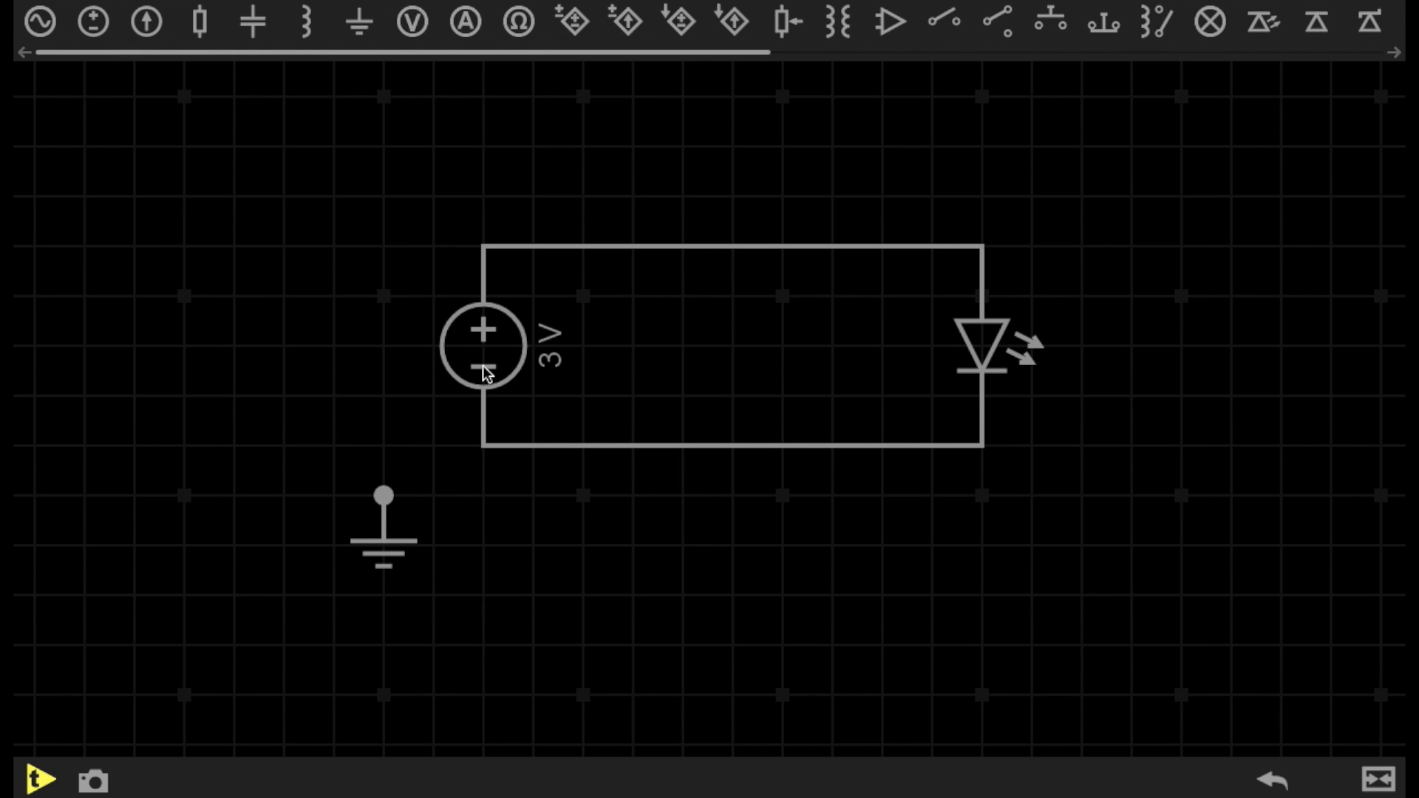
{"action": "mouse_move", "coordinate": [490, 384]}
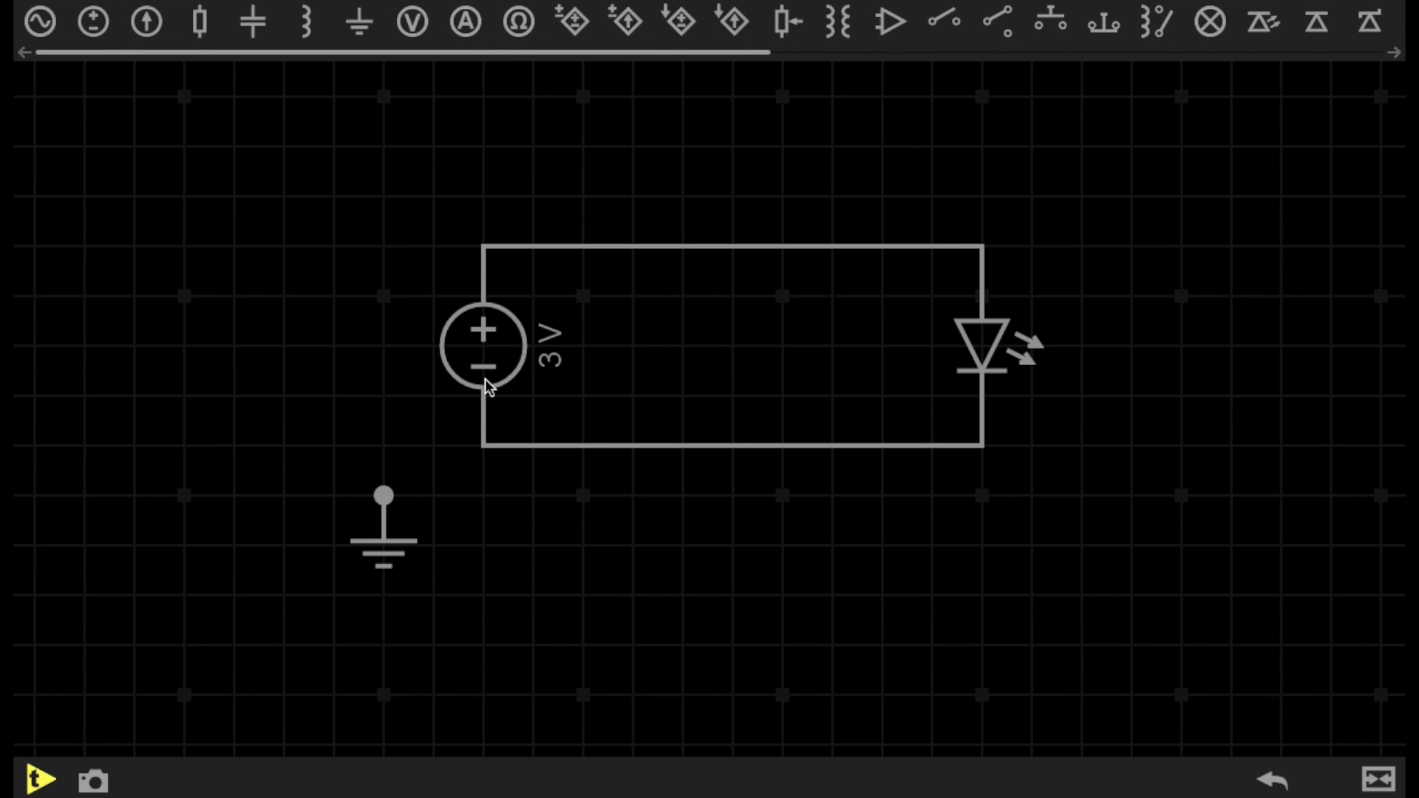
{"action": "mouse_move", "coordinate": [512, 332]}
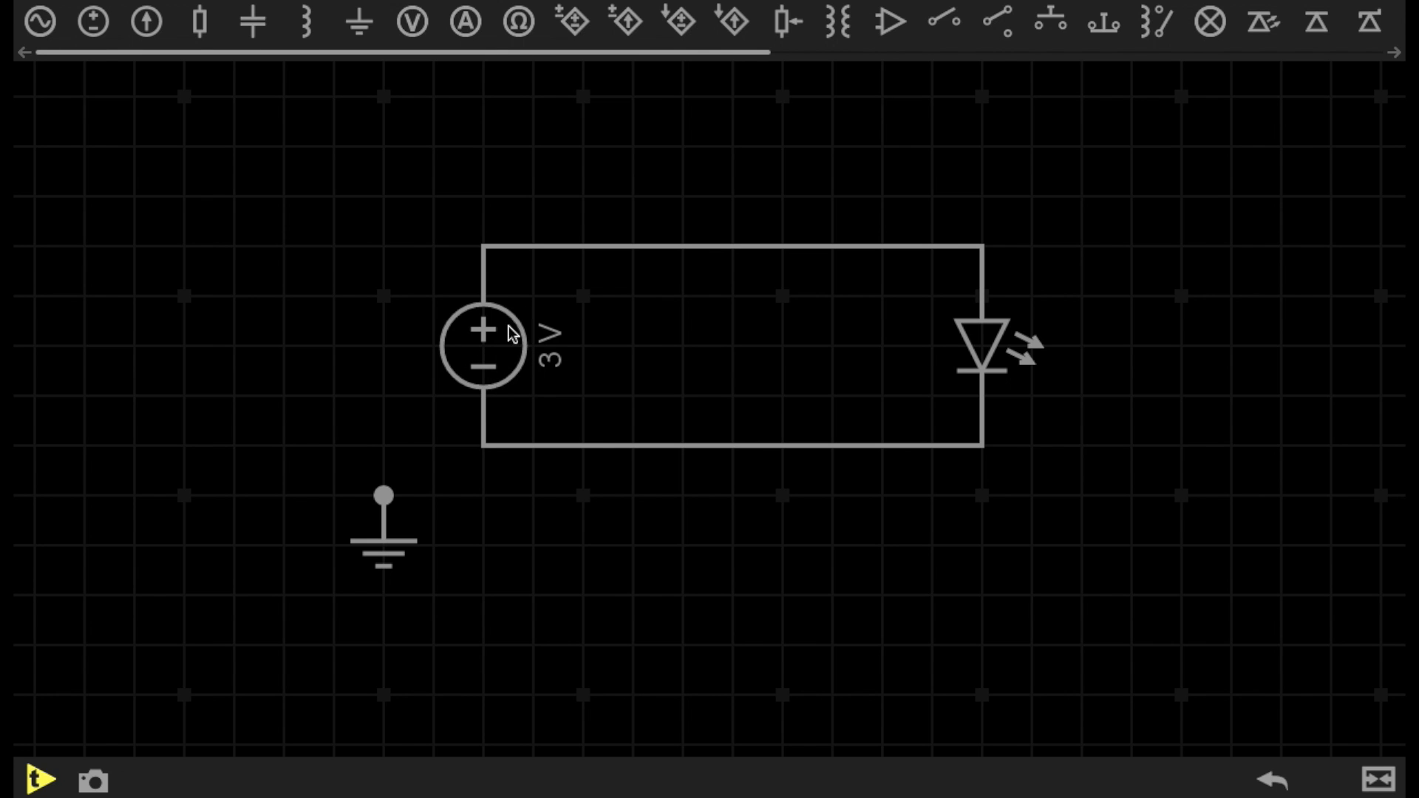
{"action": "mouse_move", "coordinate": [506, 370]}
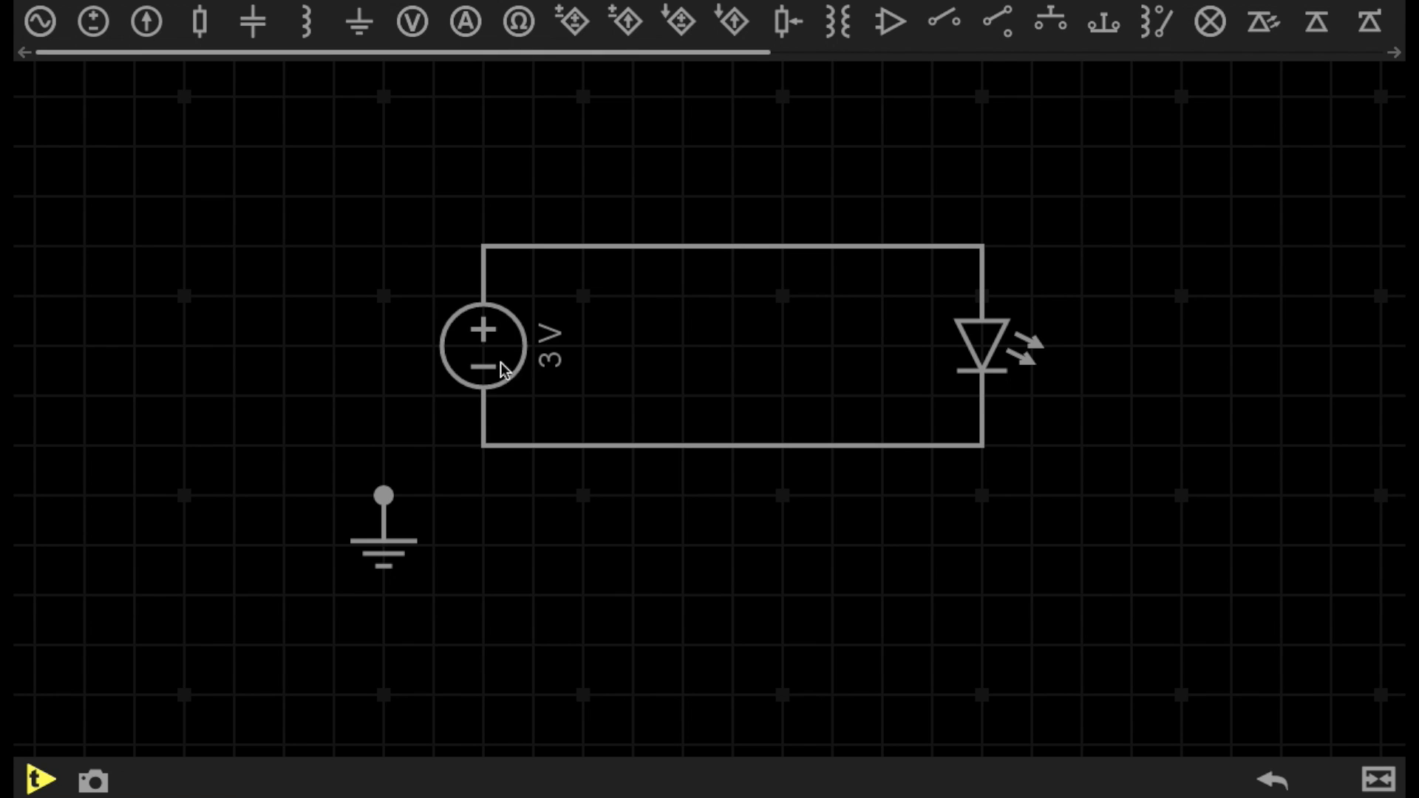
{"action": "mouse_move", "coordinate": [489, 337]}
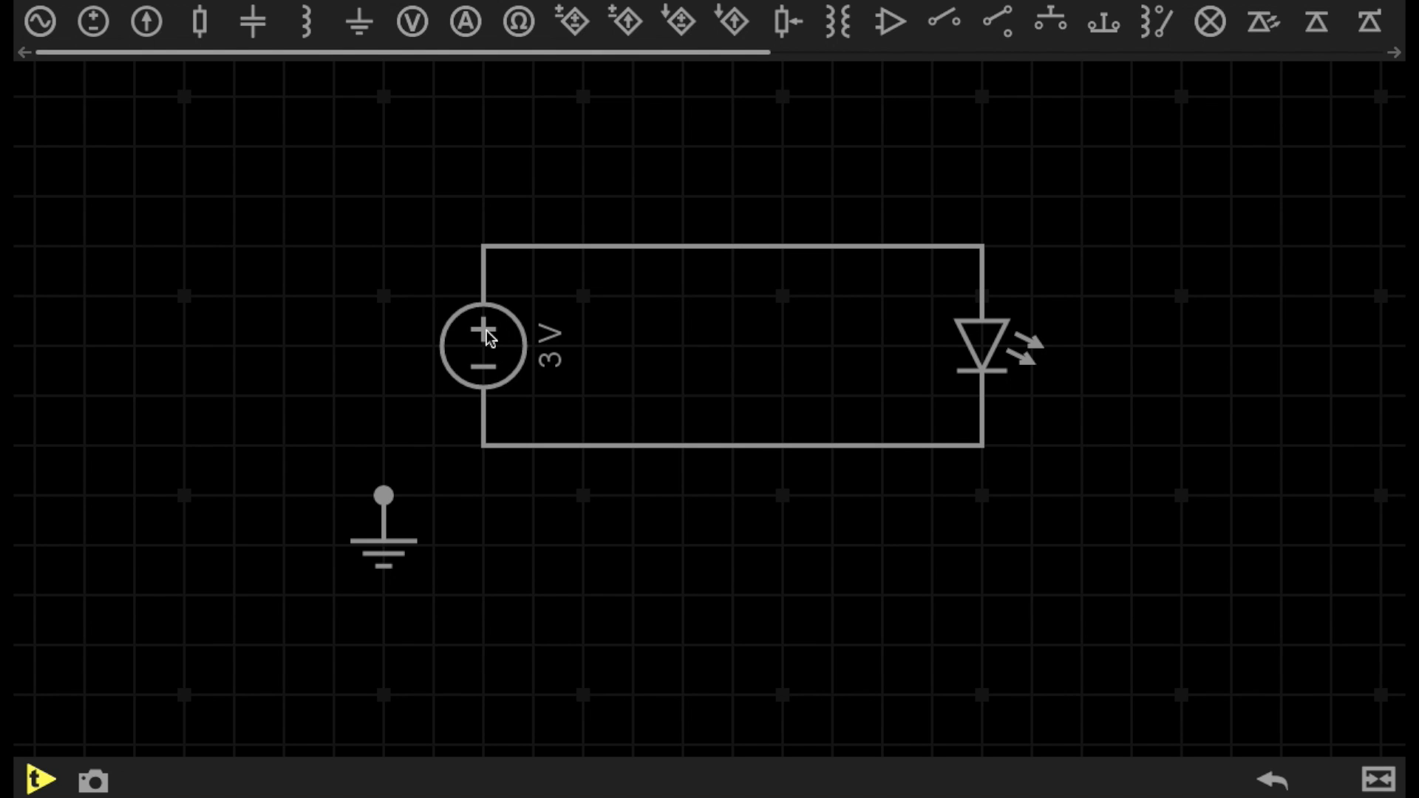
{"action": "mouse_move", "coordinate": [192, 662]}
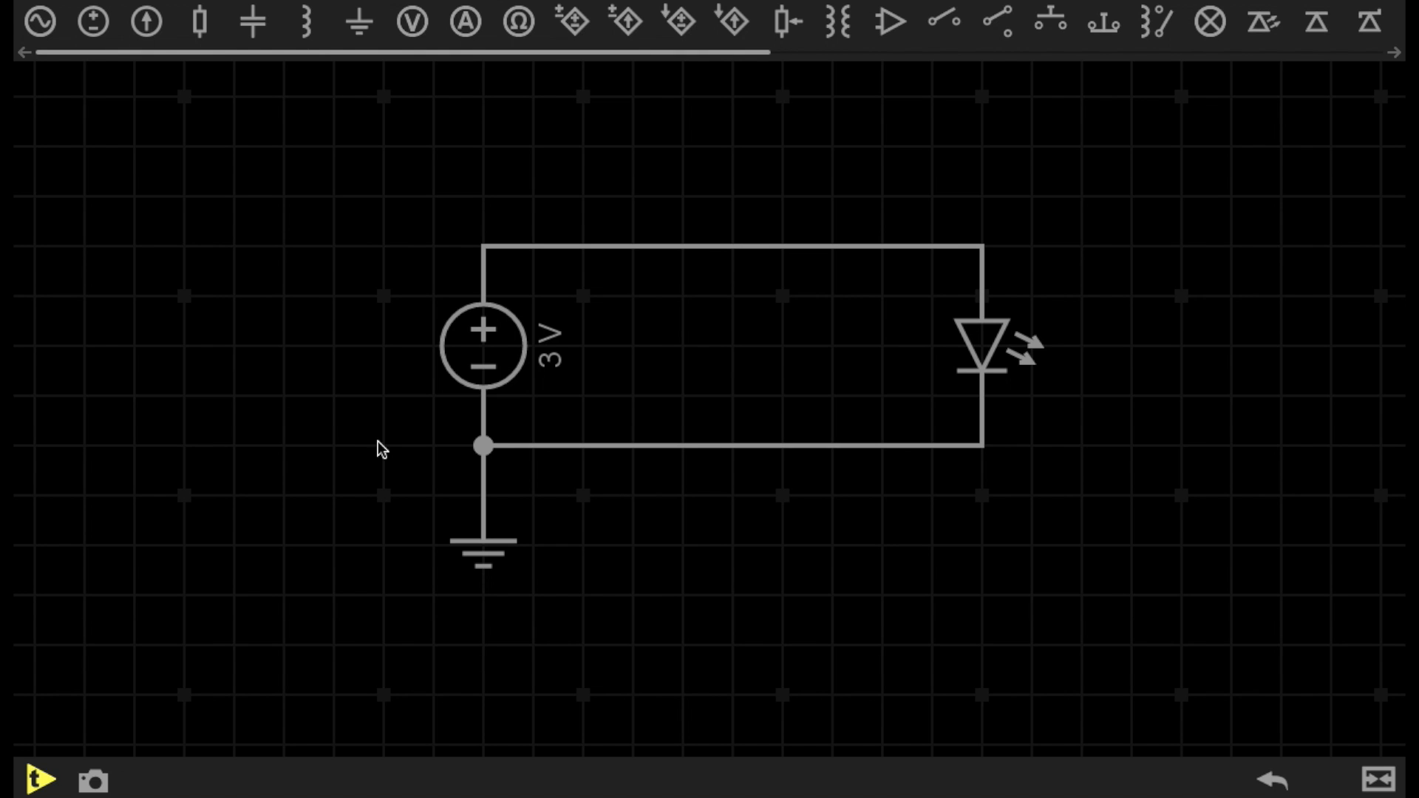
{"action": "mouse_move", "coordinate": [486, 387]}
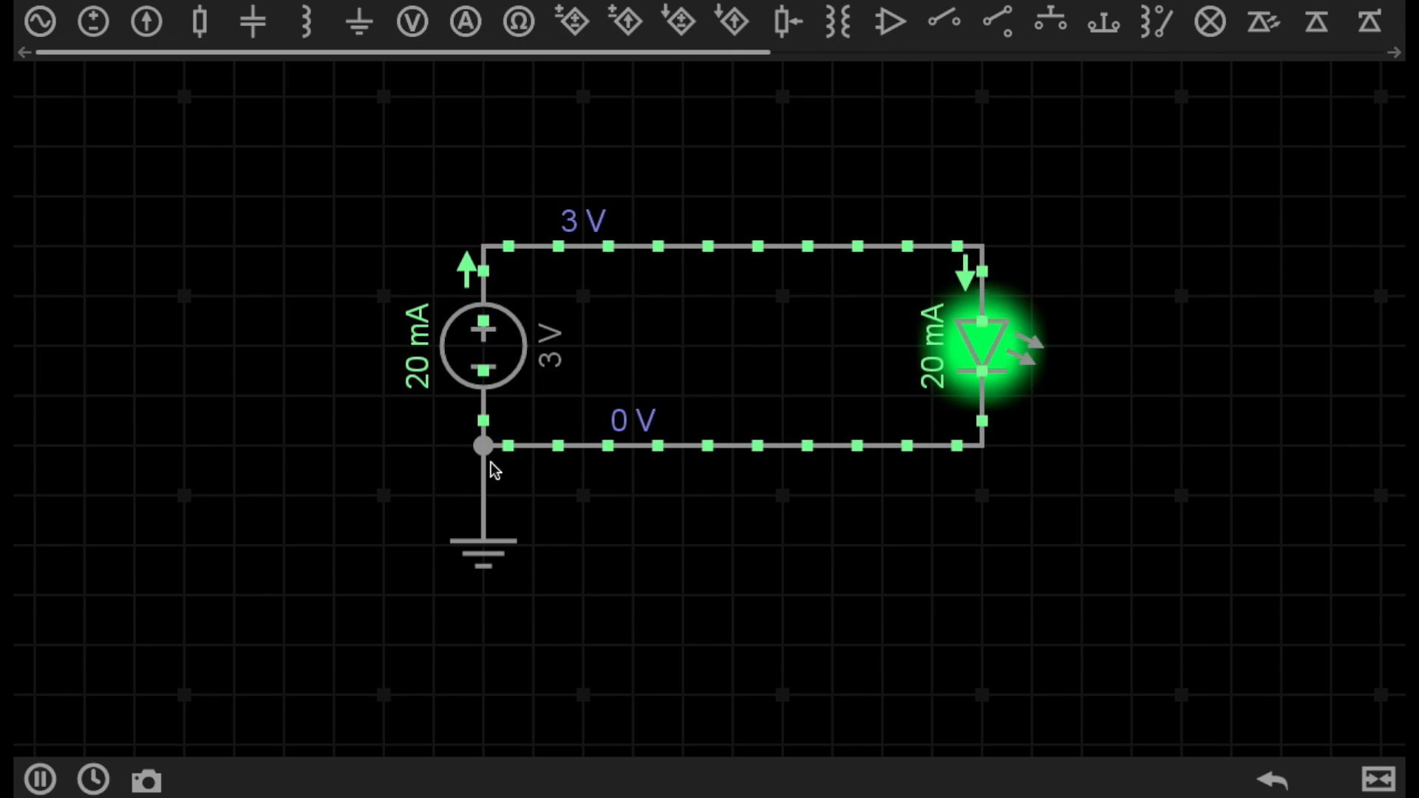
Step: Stop the simulation so the circuit can be edited
{"action": "left_click", "coordinate": [39, 779]}
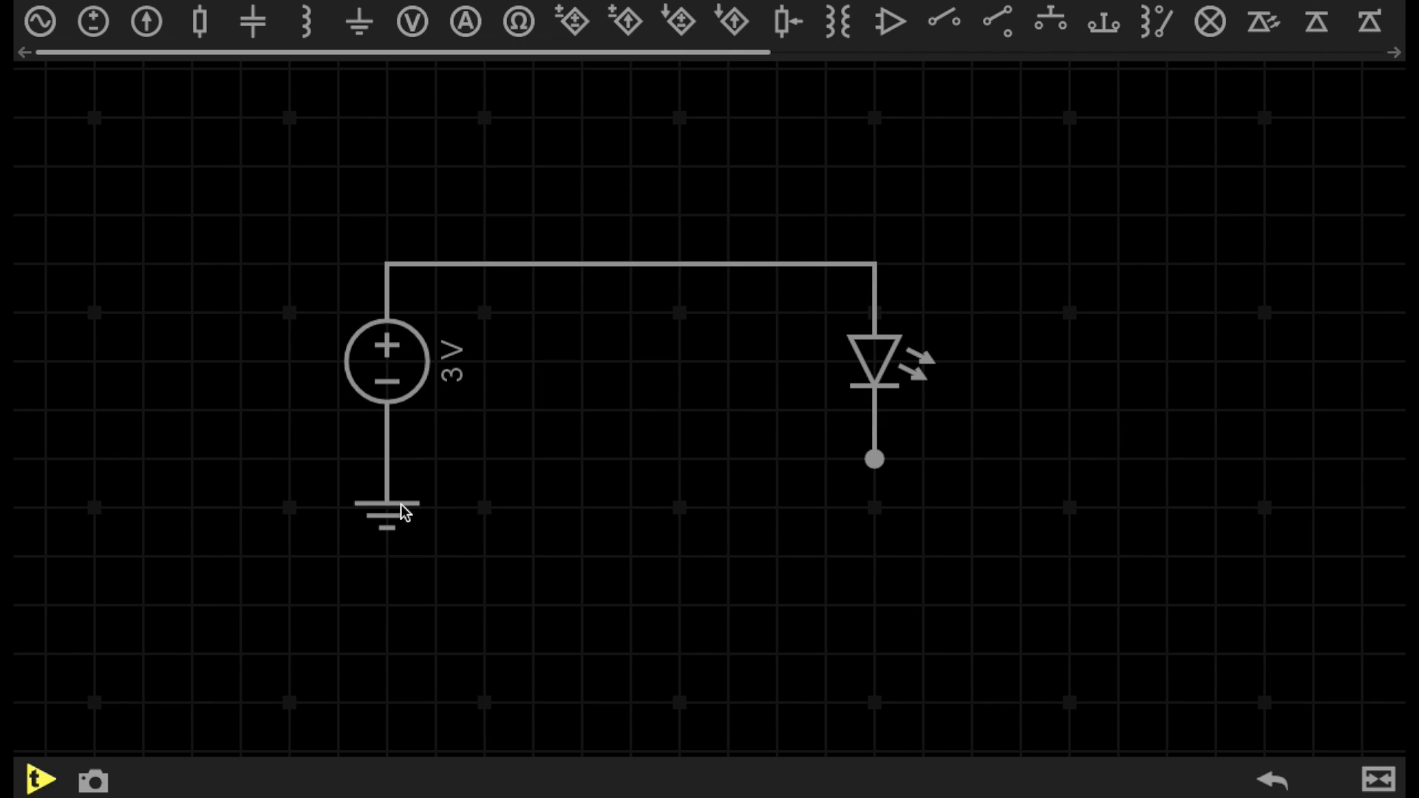
{"action": "mouse_move", "coordinate": [384, 400]}
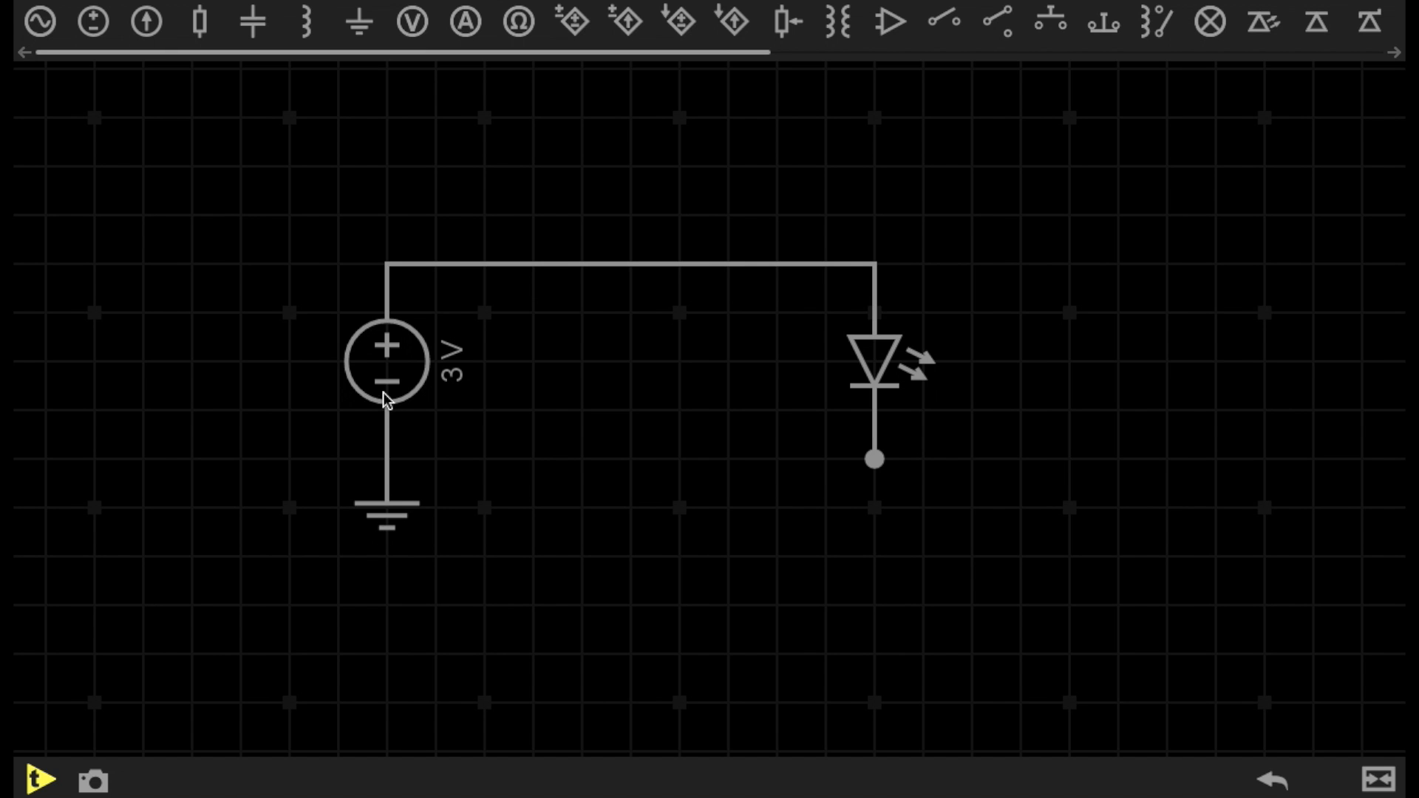
{"action": "mouse_move", "coordinate": [555, 485]}
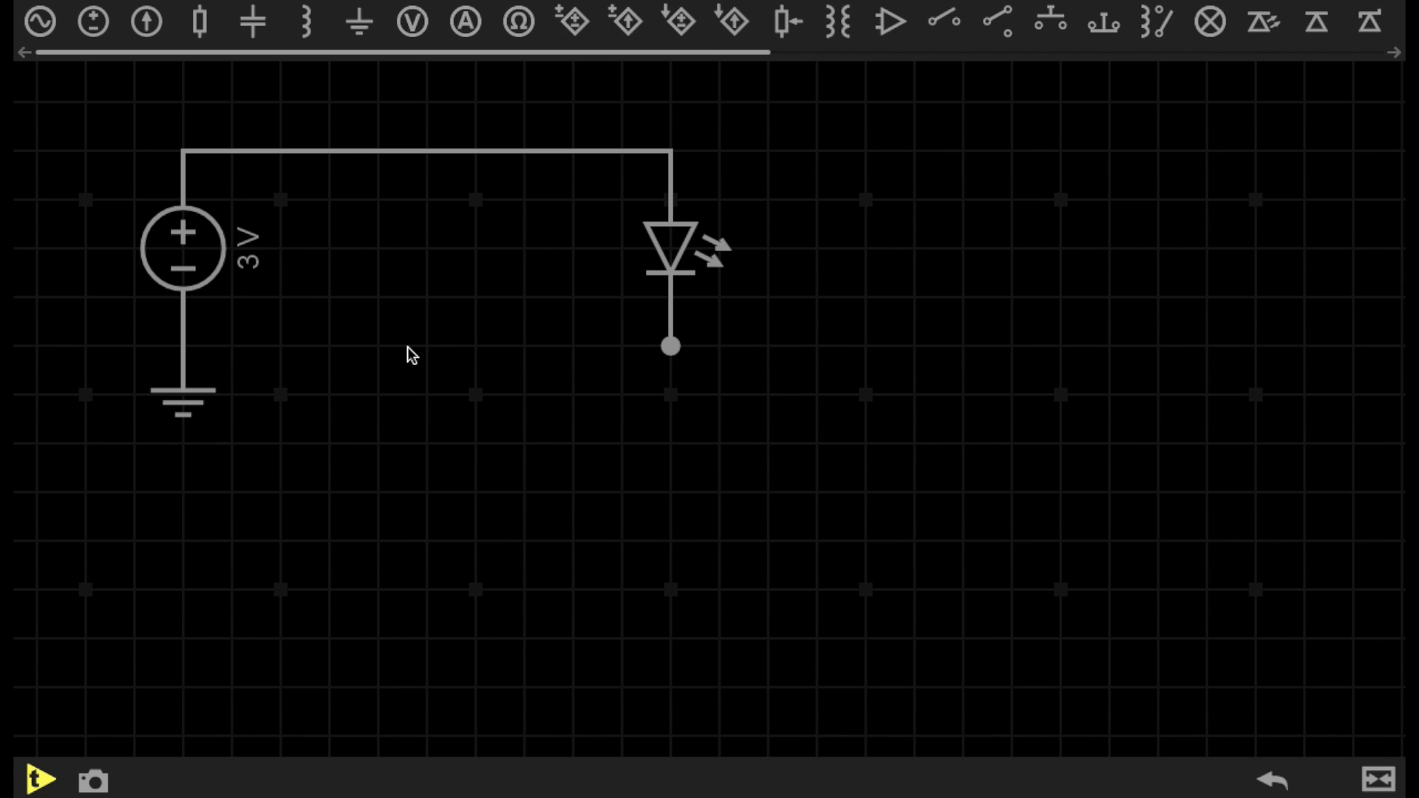
Step: Place another LED from the parts bar onto the schematic
{"action": "left_click", "coordinate": [888, 20]}
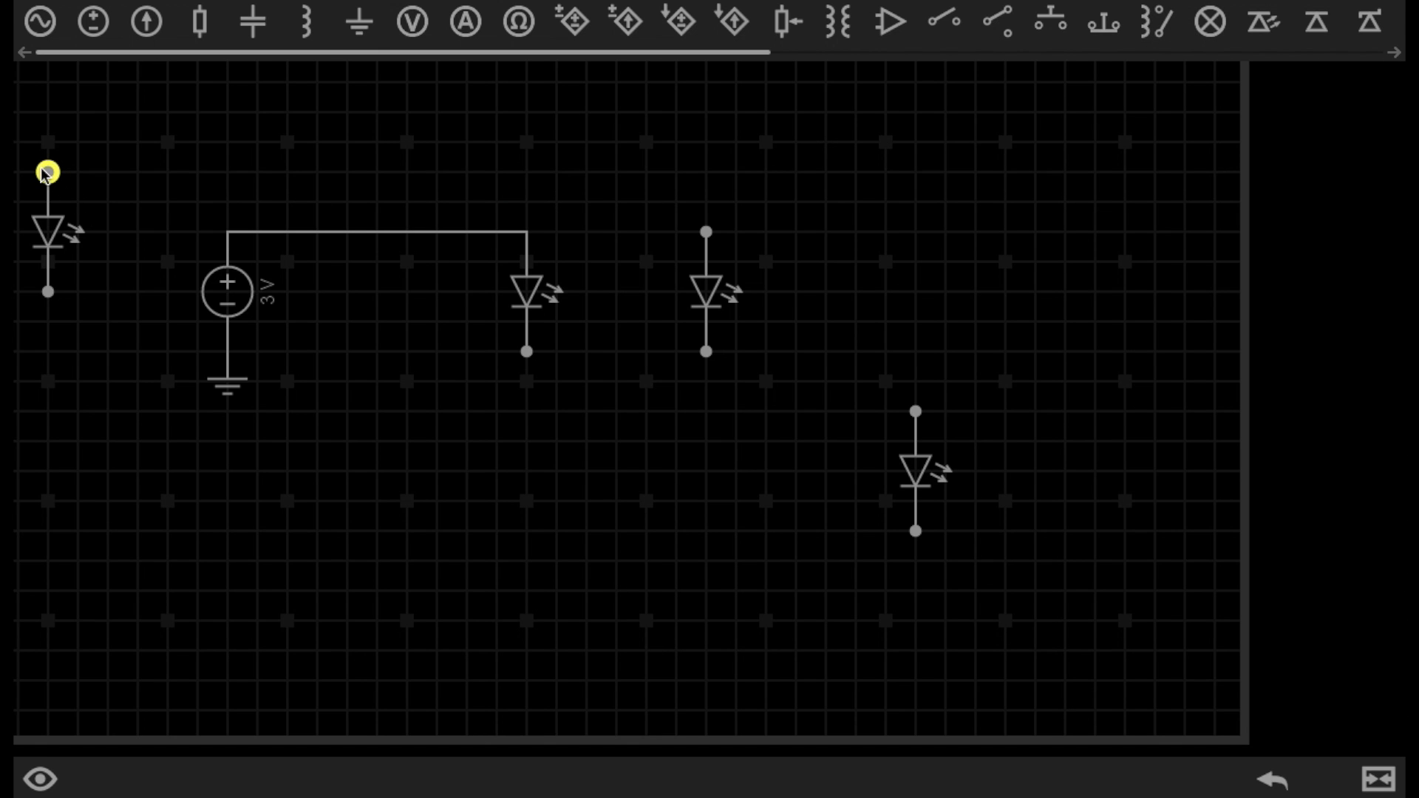
{"action": "mouse_move", "coordinate": [236, 244]}
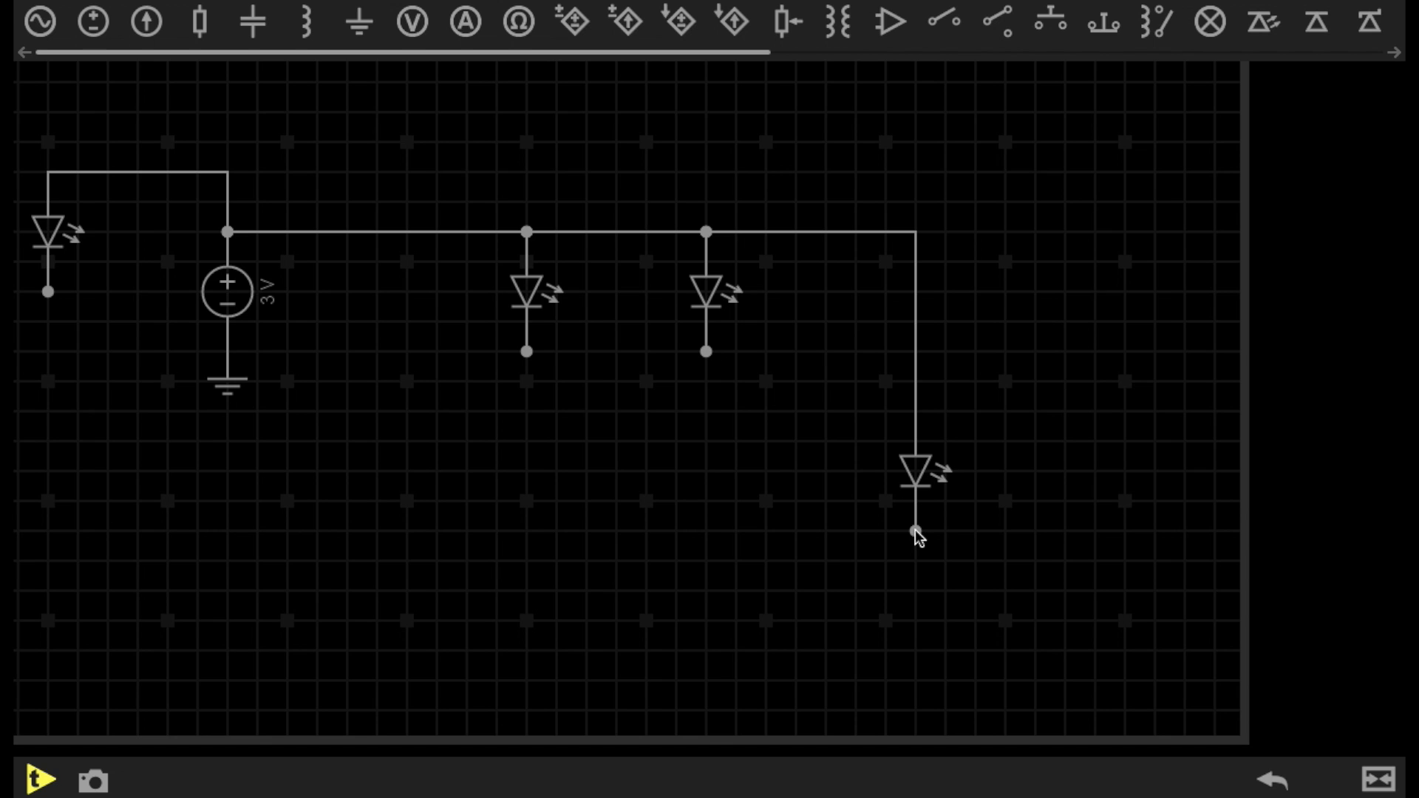
{"action": "mouse_move", "coordinate": [622, 559]}
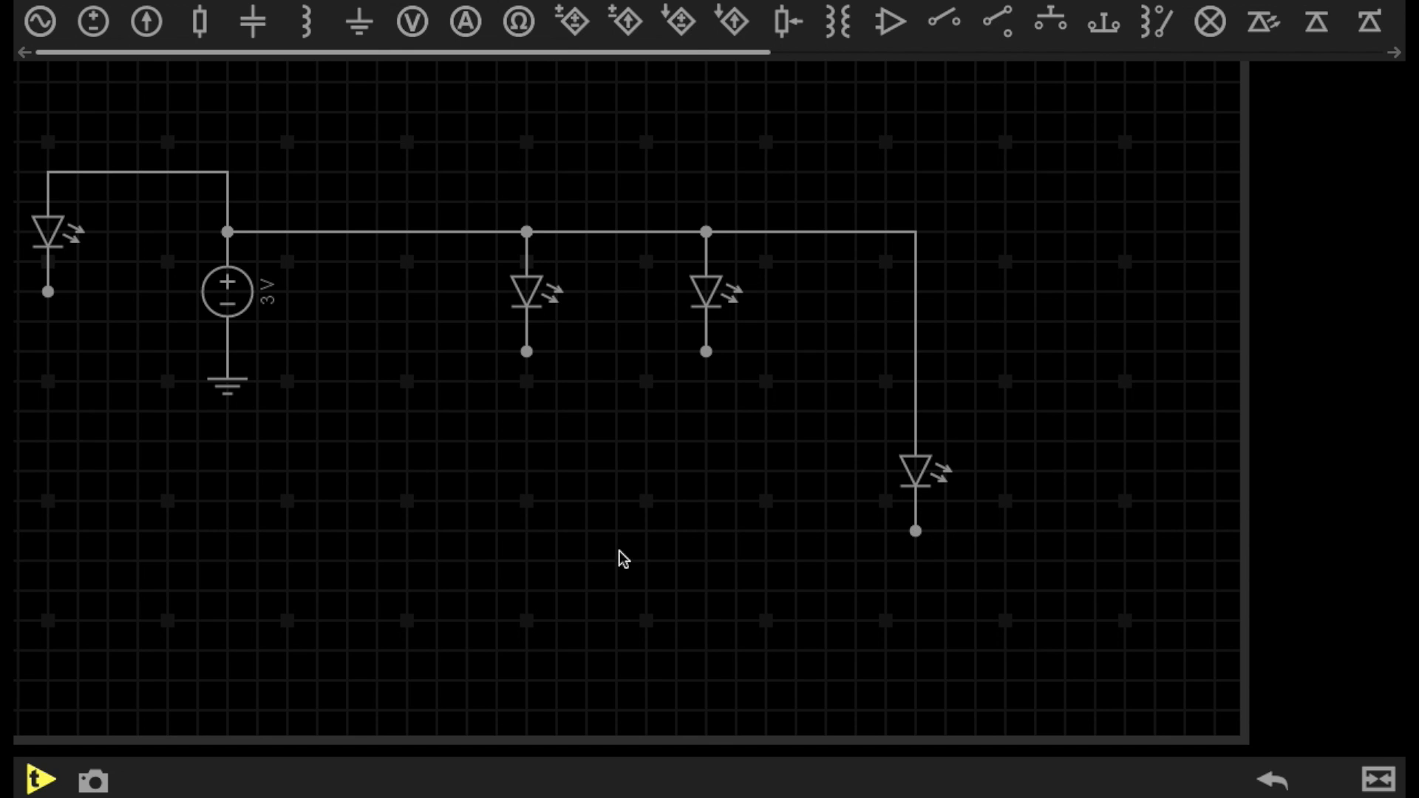
{"action": "mouse_move", "coordinate": [916, 550]}
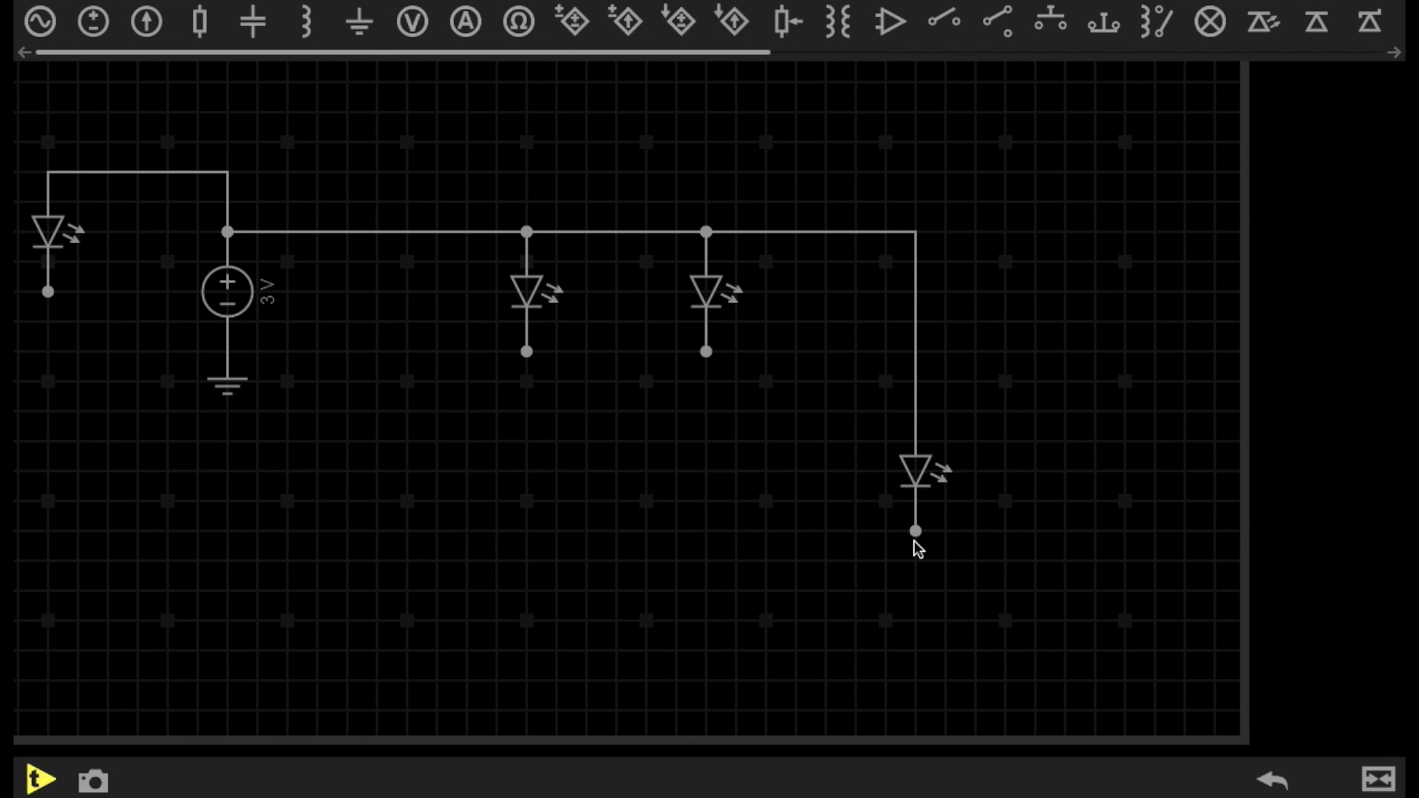
{"action": "mouse_move", "coordinate": [102, 516]}
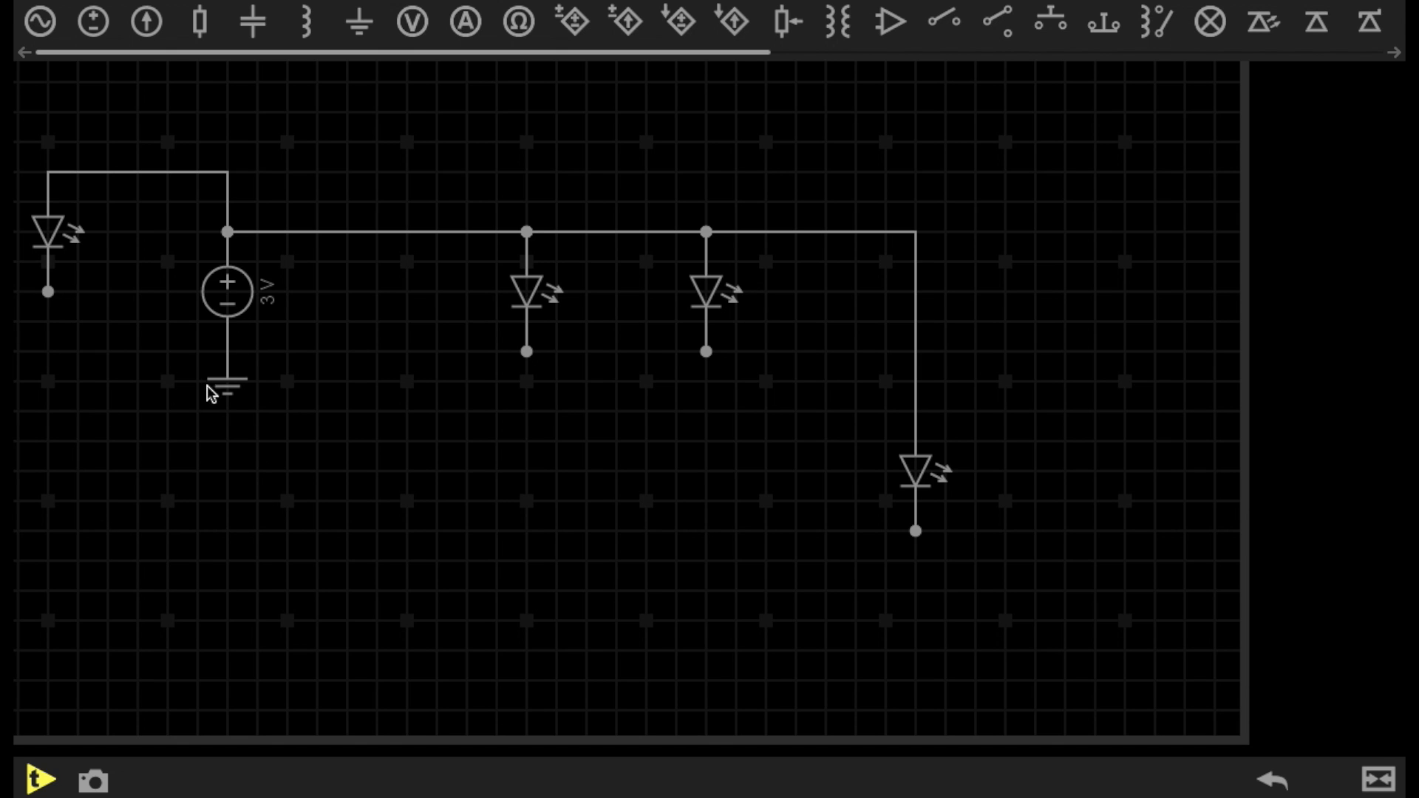
{"action": "mouse_move", "coordinate": [211, 364]}
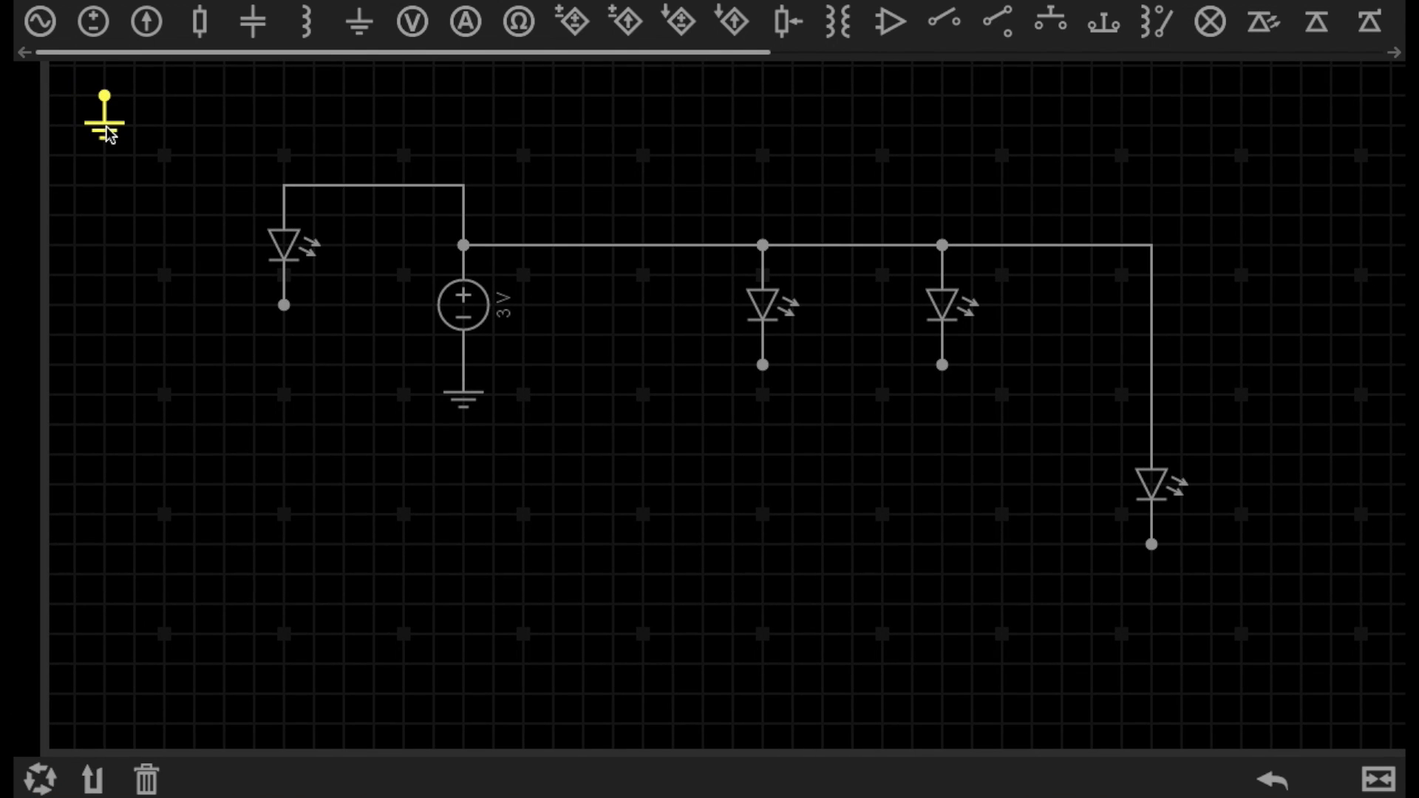
Step: Move the new ground symbol under the leftmost LED's lower terminal
{"action": "left_click_drag", "start_coordinate": [103, 118], "coordinate": [284, 321]}
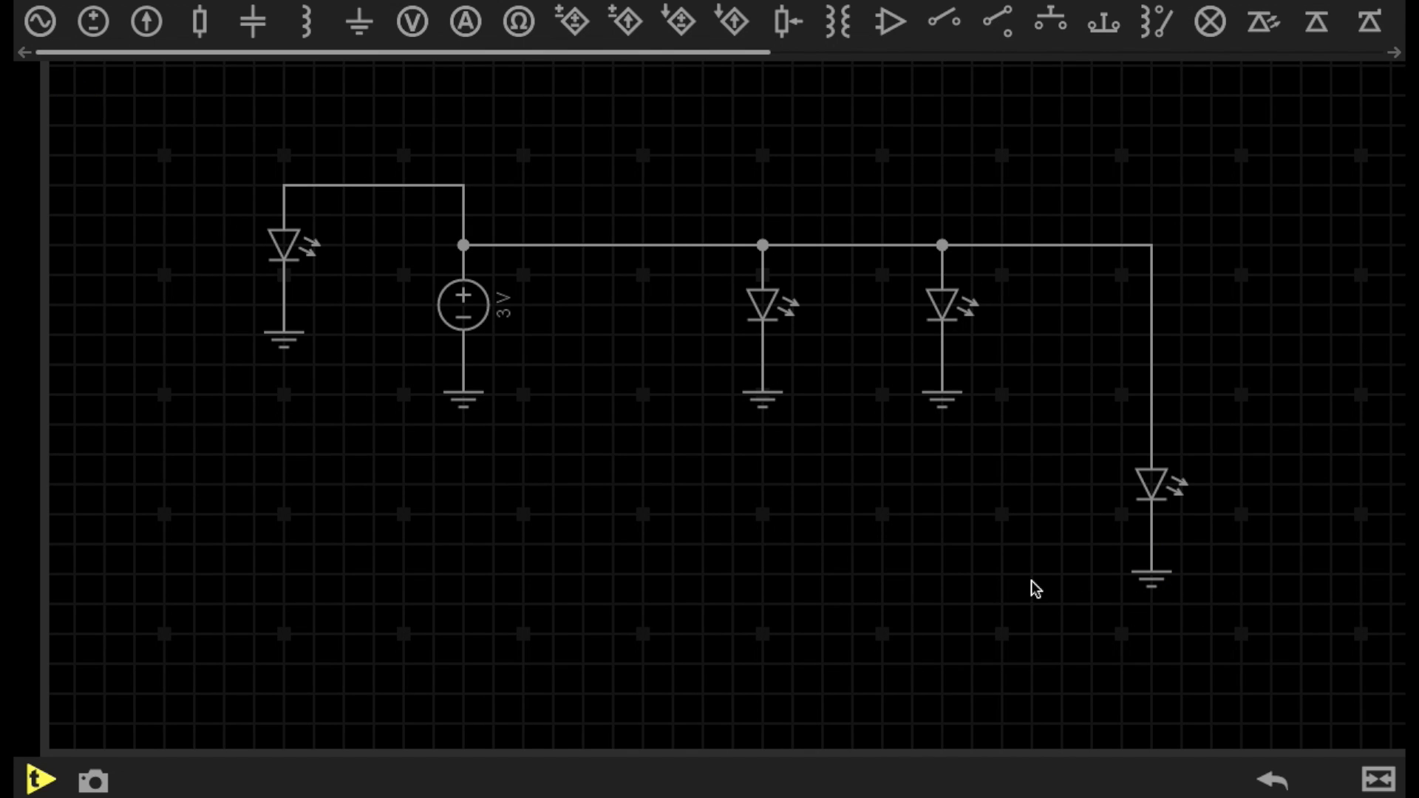
{"action": "mouse_move", "coordinate": [466, 433]}
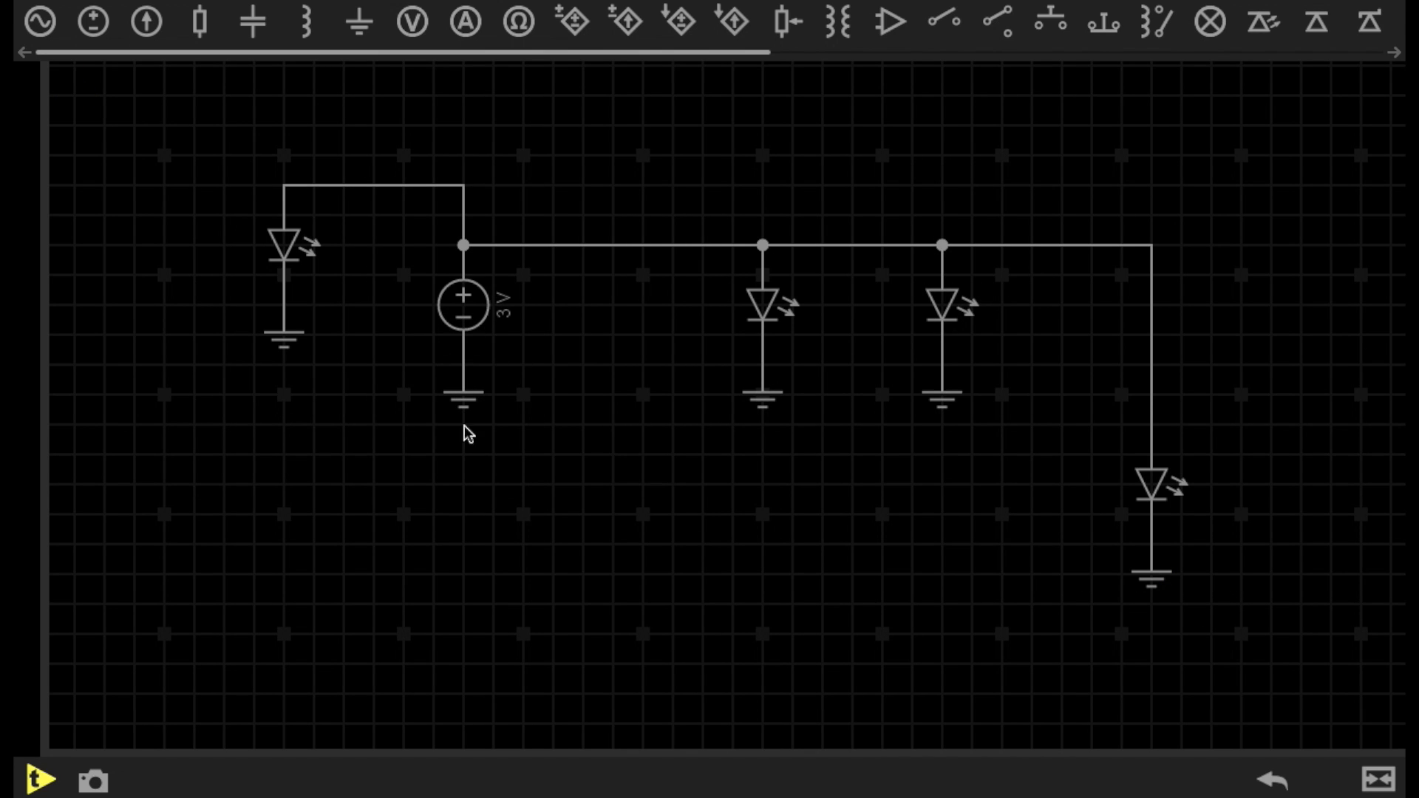
{"action": "mouse_move", "coordinate": [260, 316]}
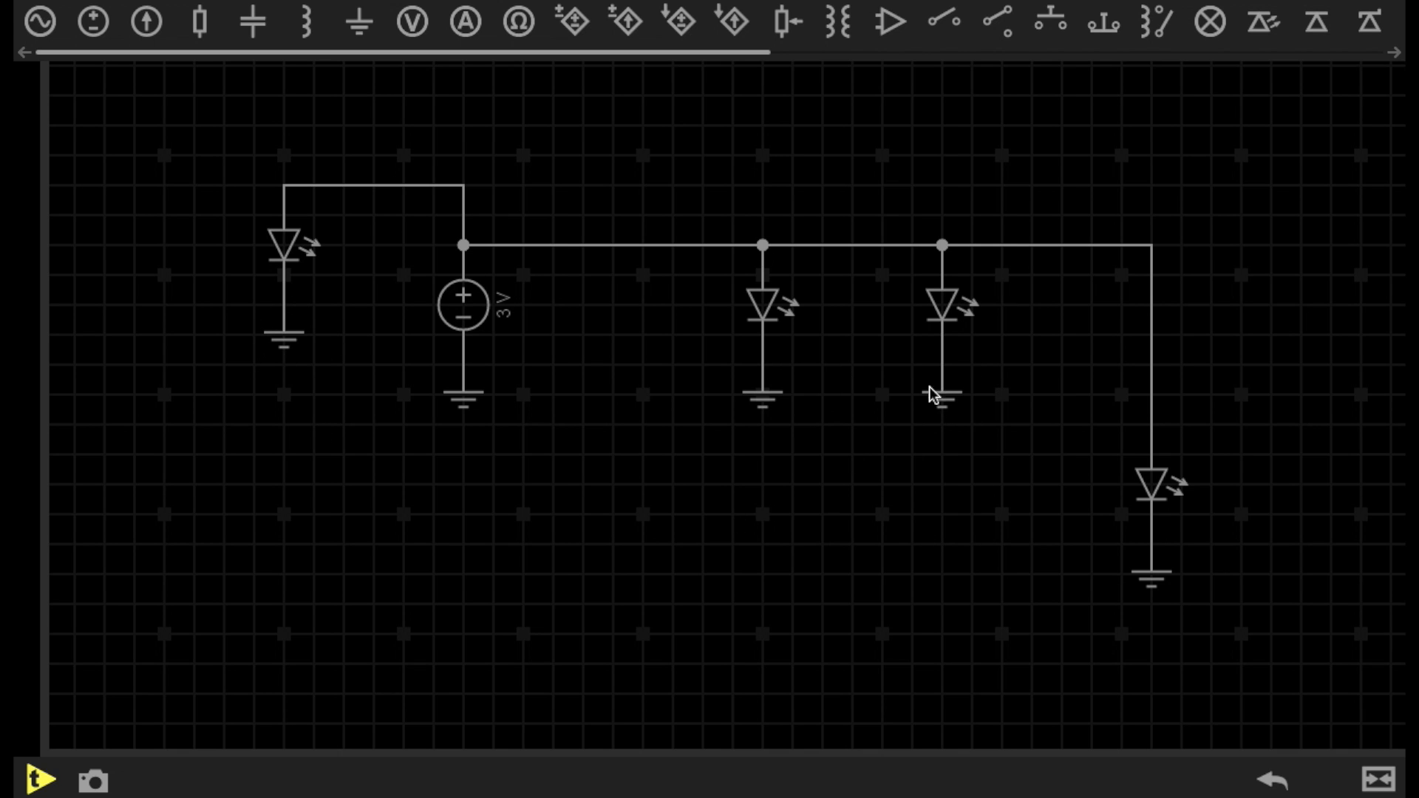
{"action": "mouse_move", "coordinate": [1163, 576]}
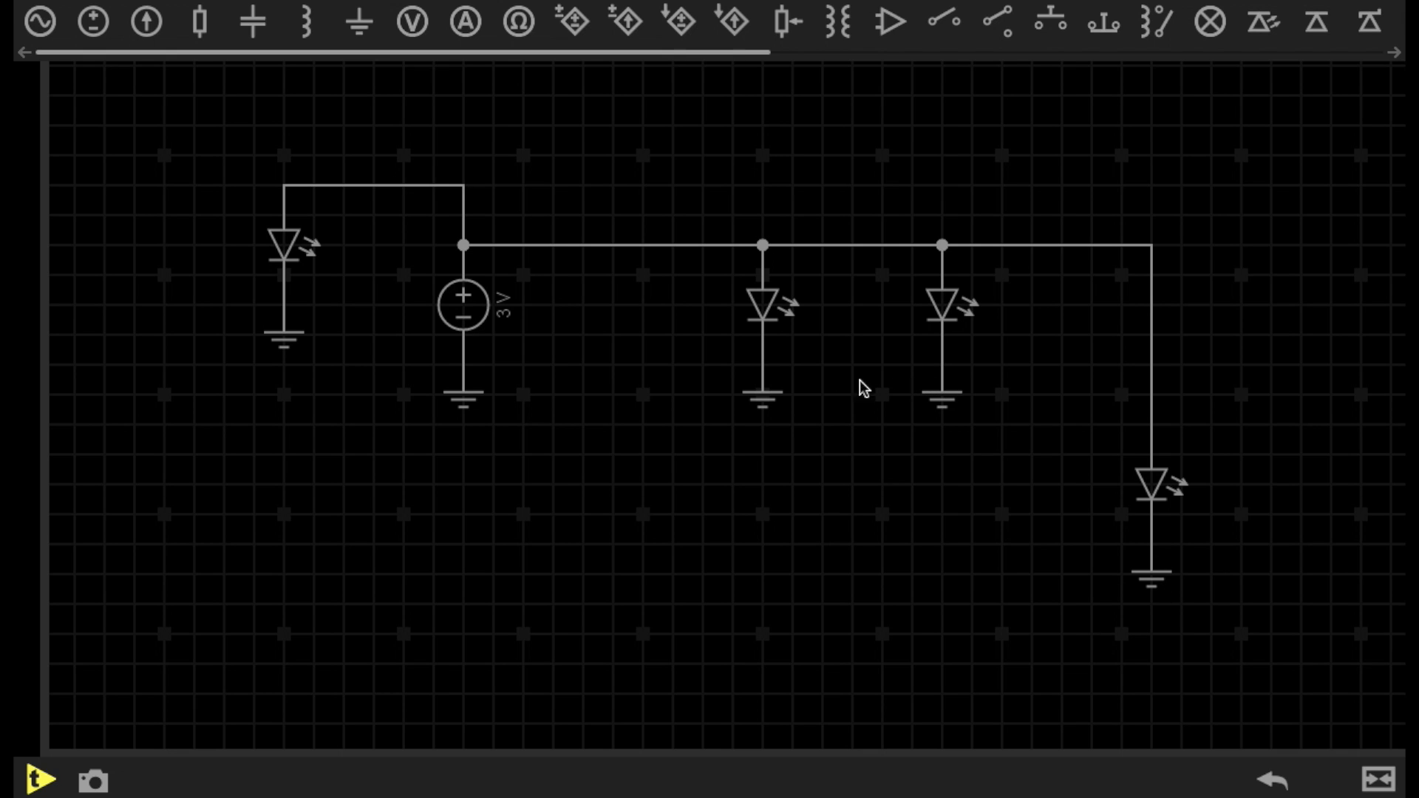
{"action": "mouse_move", "coordinate": [379, 433]}
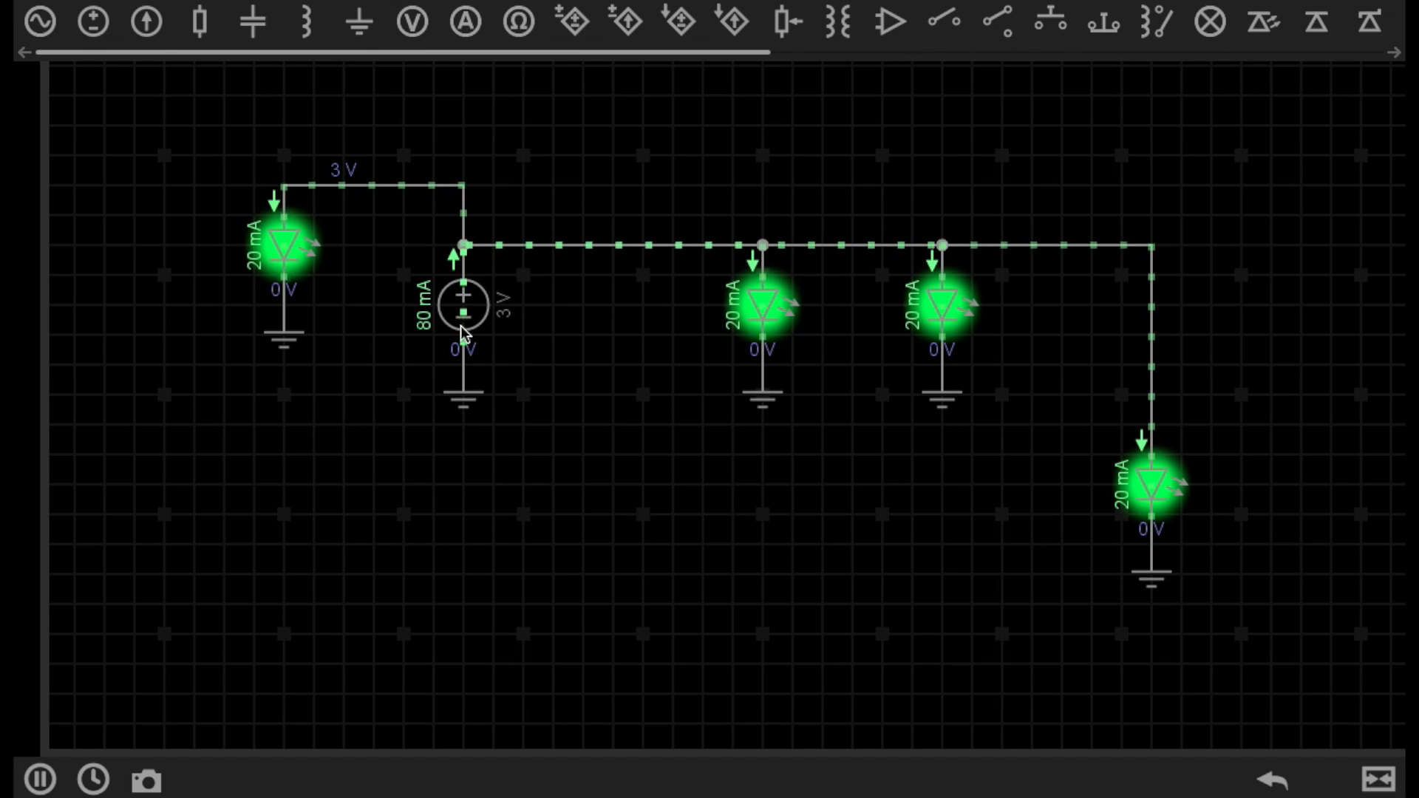
{"action": "mouse_move", "coordinate": [995, 276]}
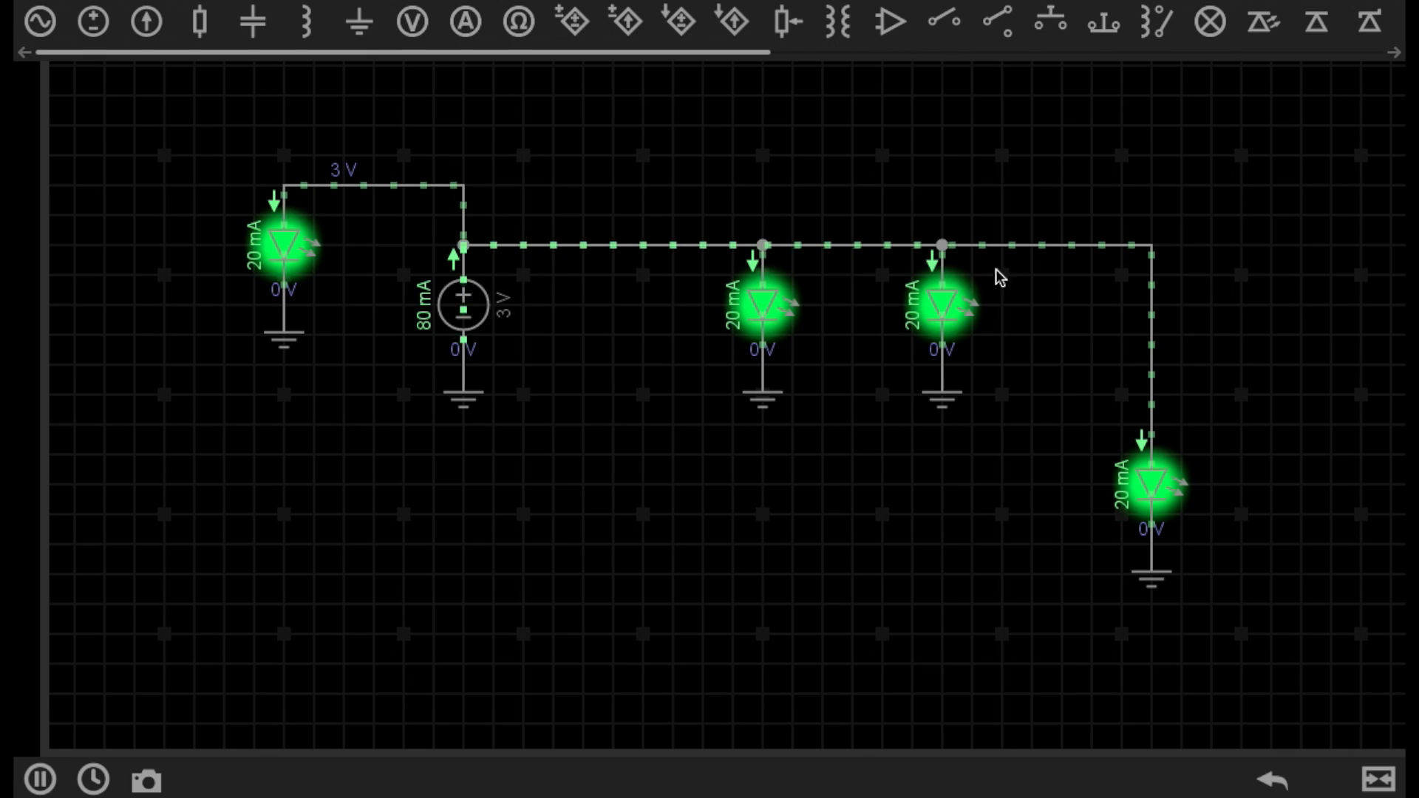